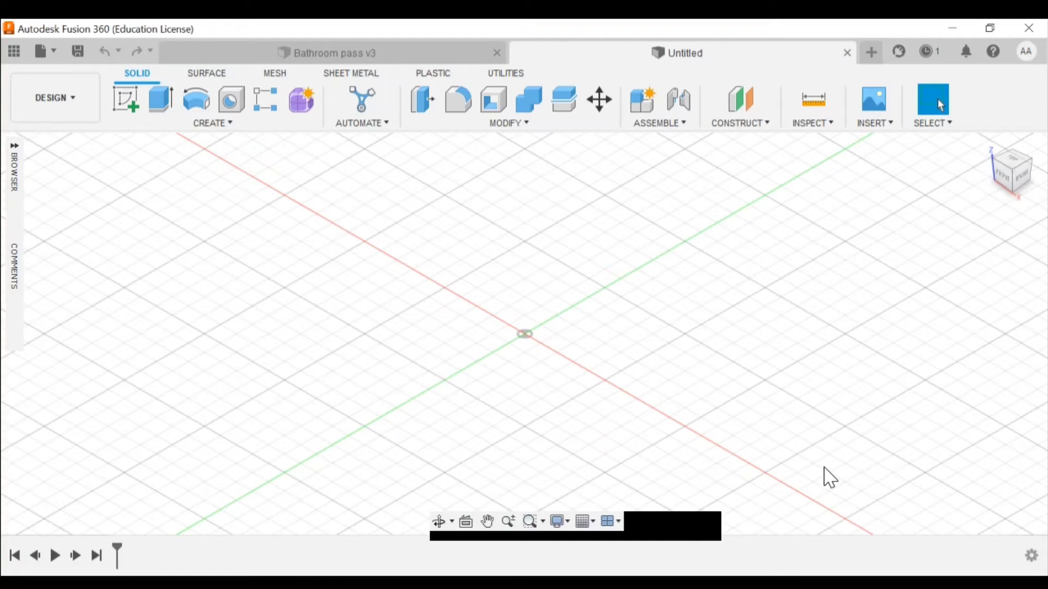
mouse_move(813, 490)
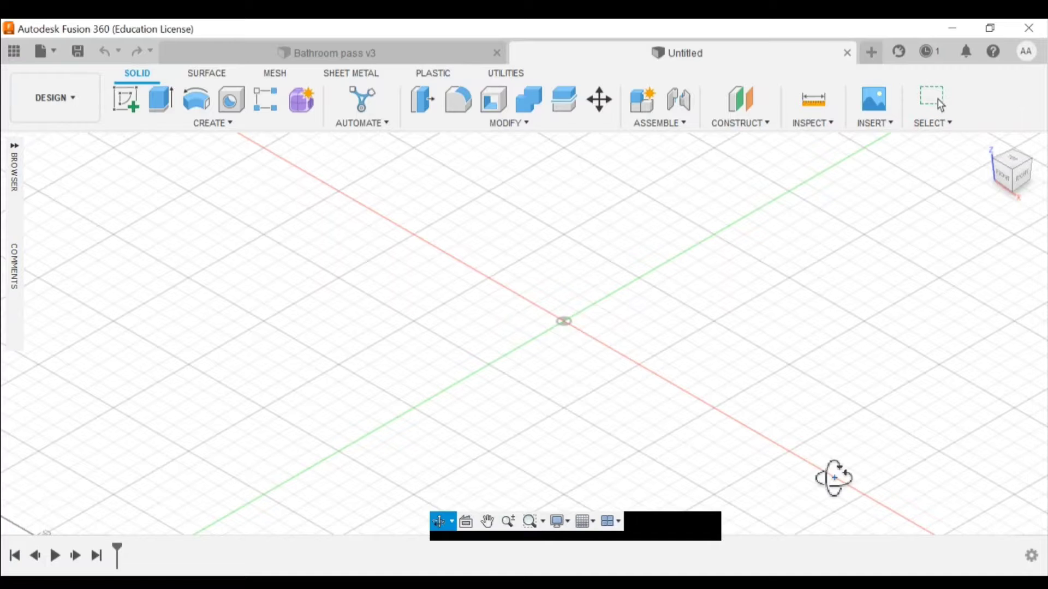
Create a cylinder at the origin with 57 mm diameter and 5 mm height.
drag(833, 476, 829, 423)
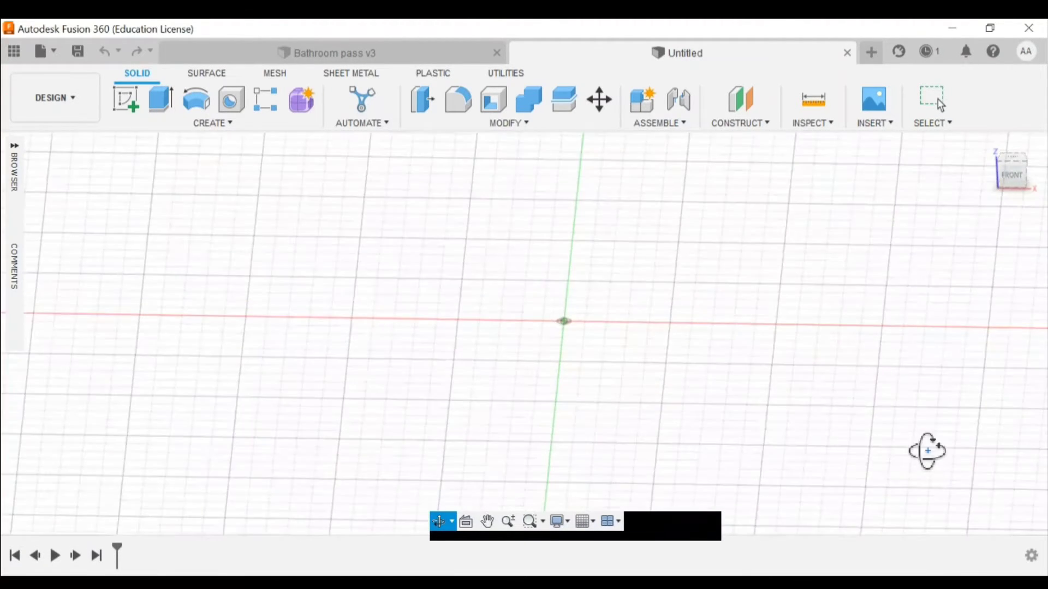
drag(927, 451, 782, 473)
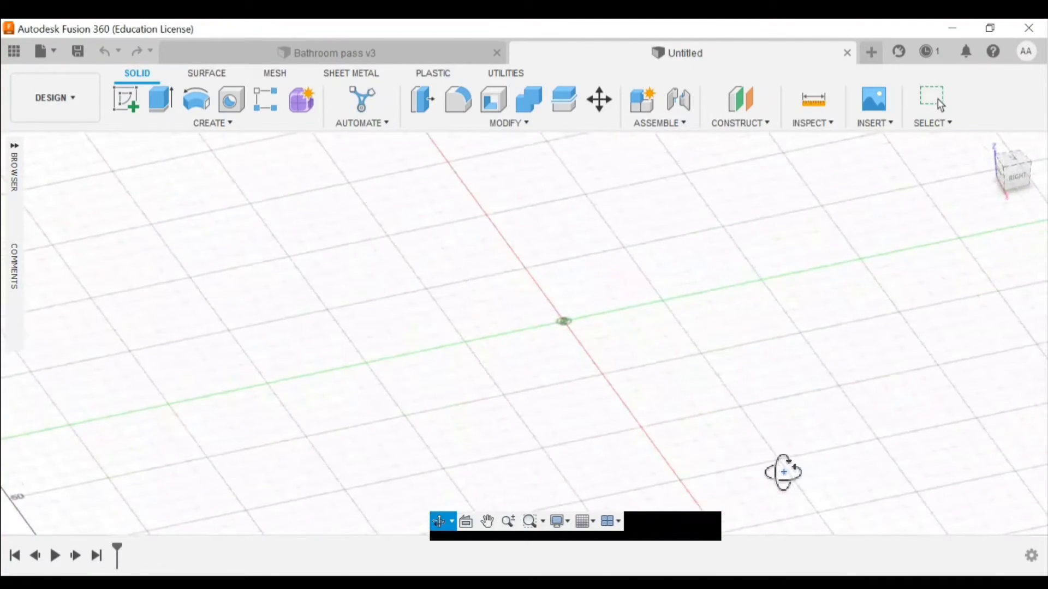
drag(782, 471, 895, 532)
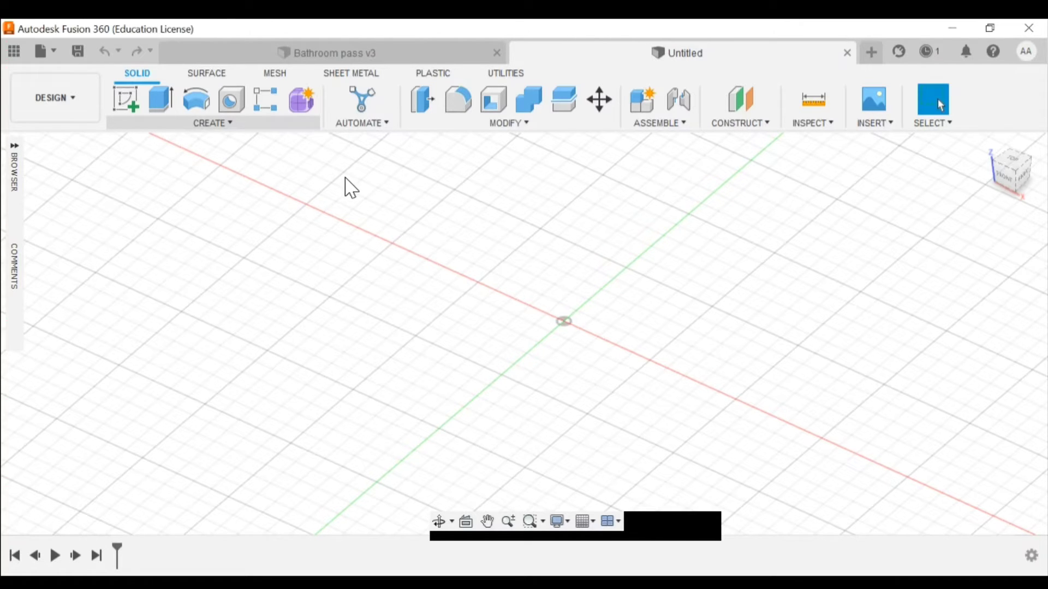
click(212, 107)
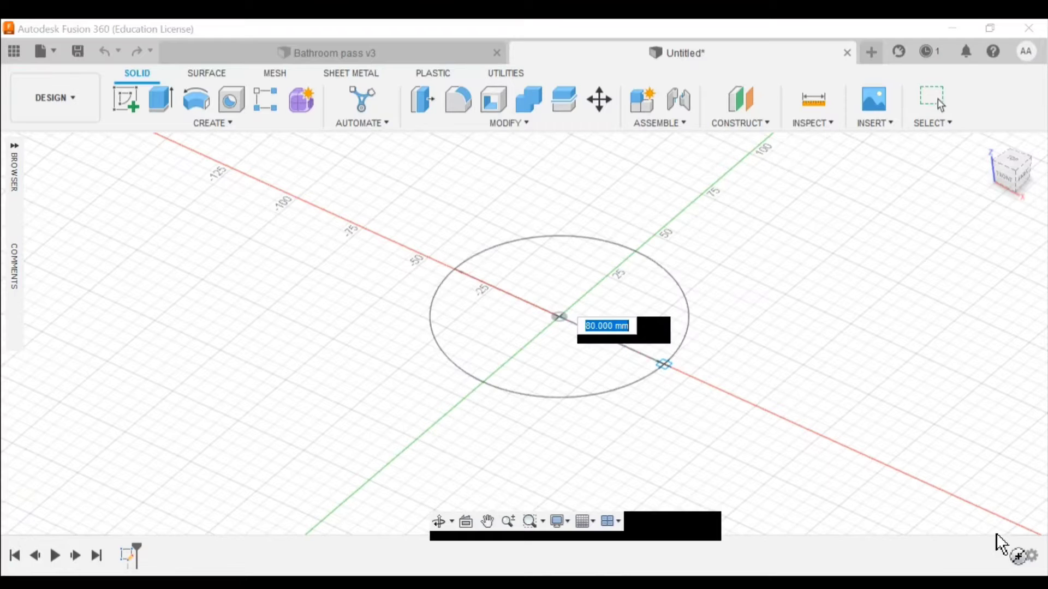
text(57)
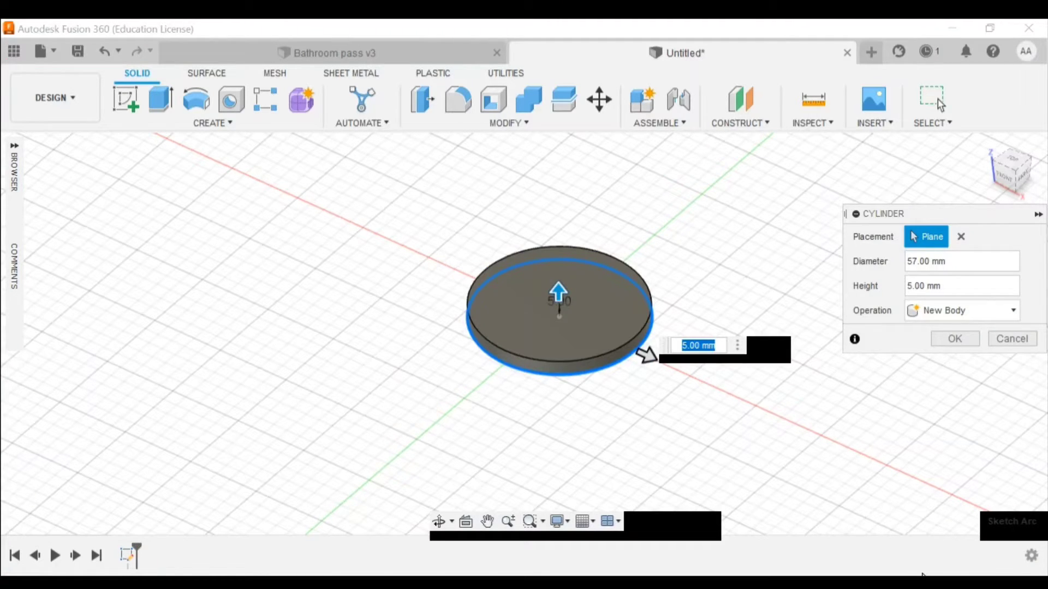
mouse_move(922, 451)
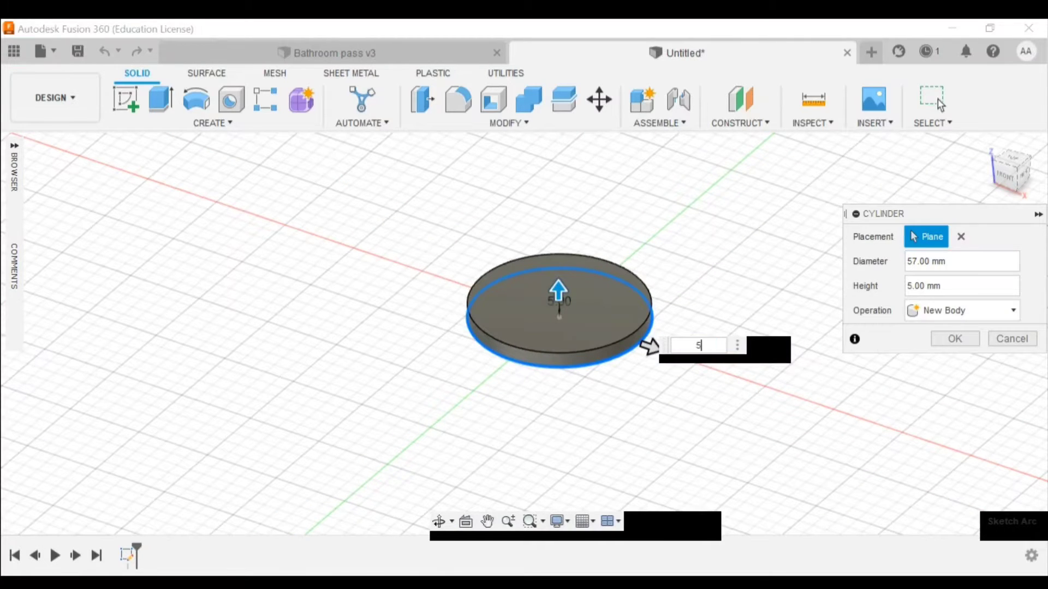
text(5)
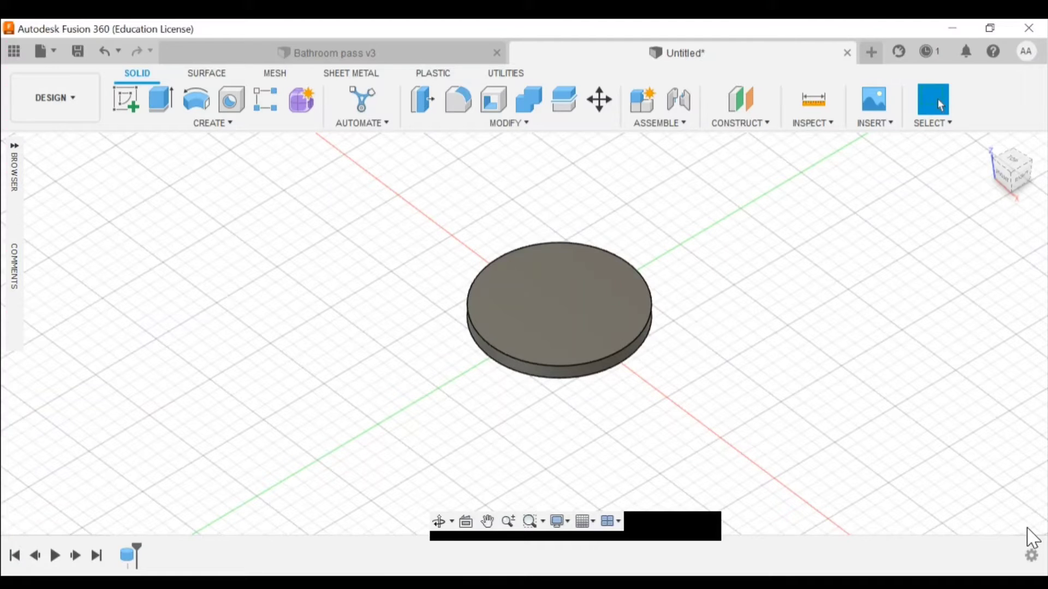
Start a new sketch on the disc's top face for construction lines.
click(488, 521)
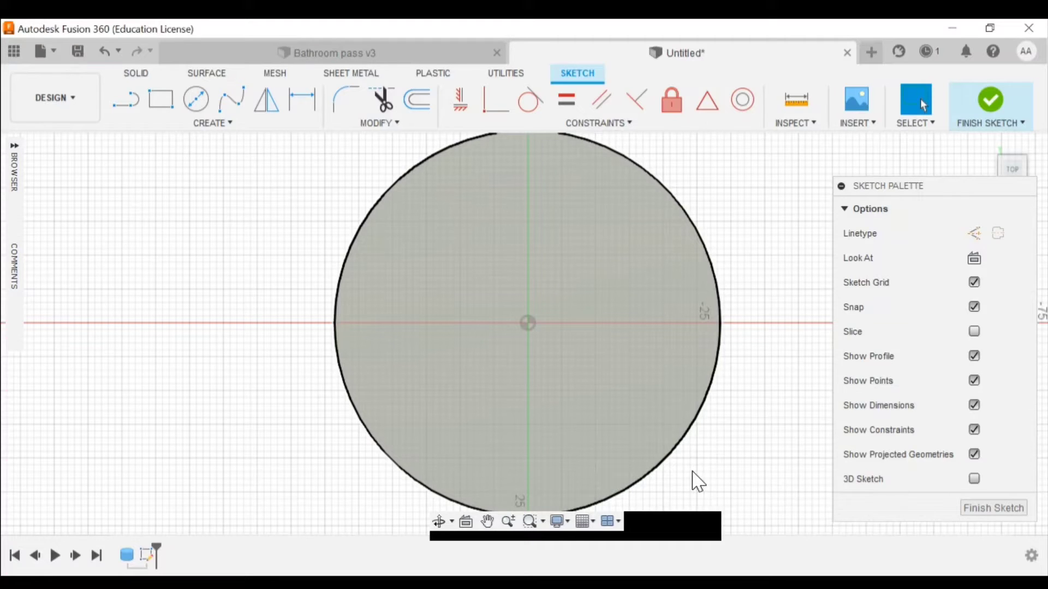
mouse_move(679, 465)
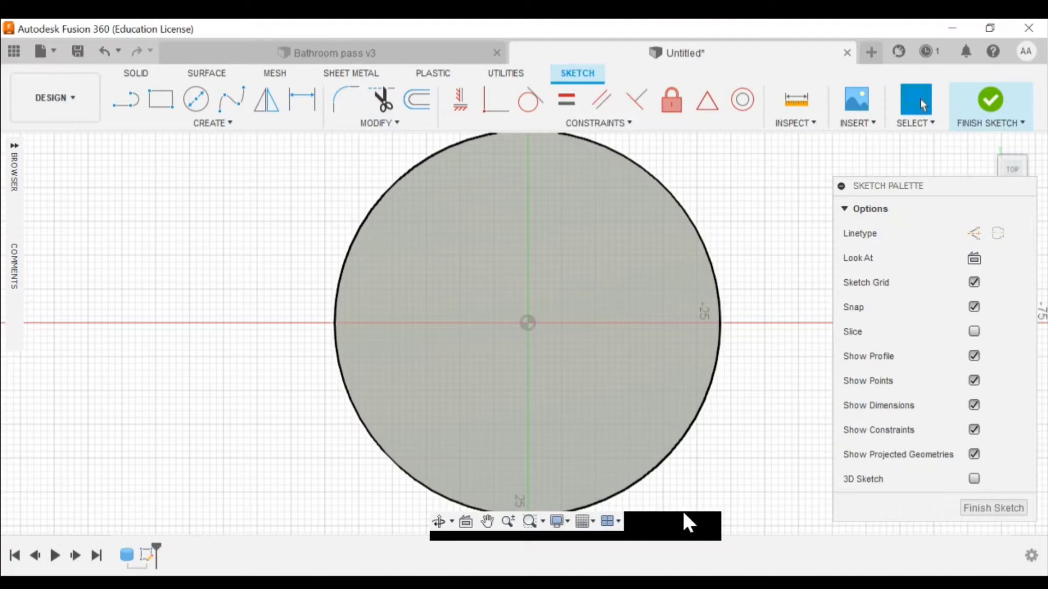
mouse_move(621, 475)
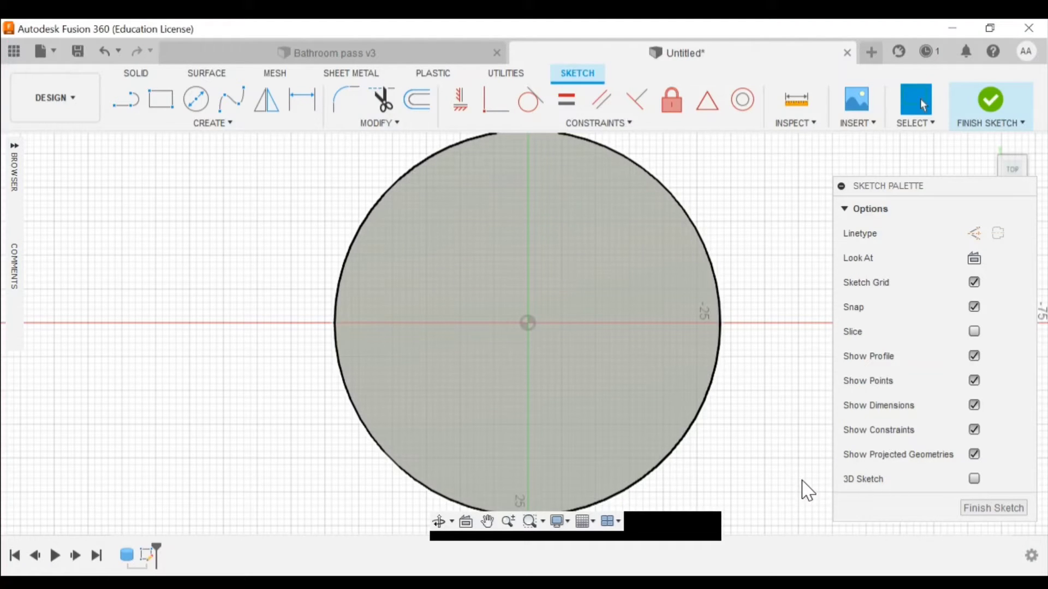
mouse_move(916, 539)
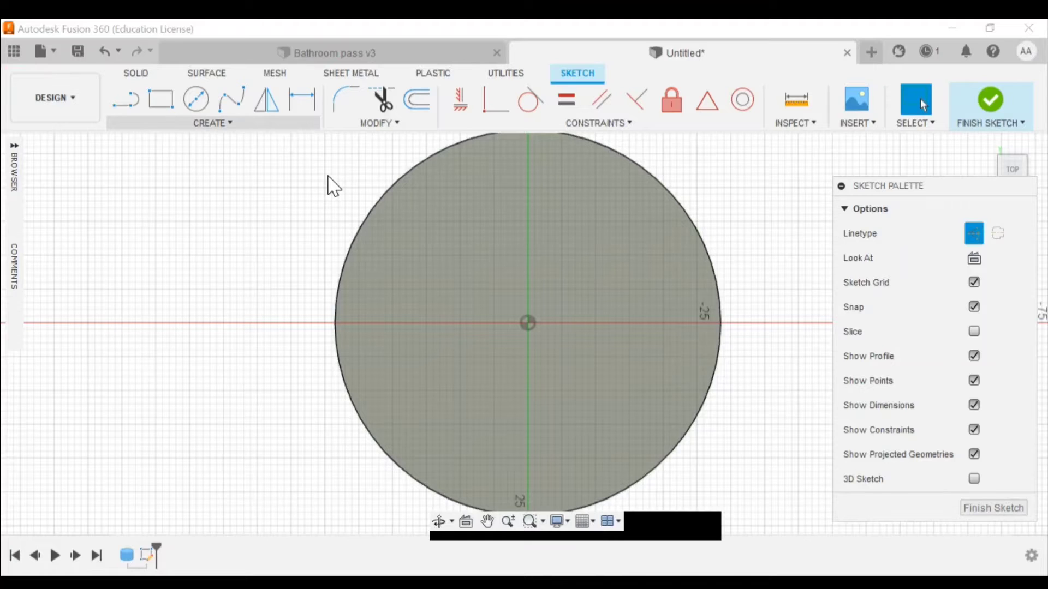
Draw a 20 by 9 mm center rectangle at the disc's middle.
click(212, 122)
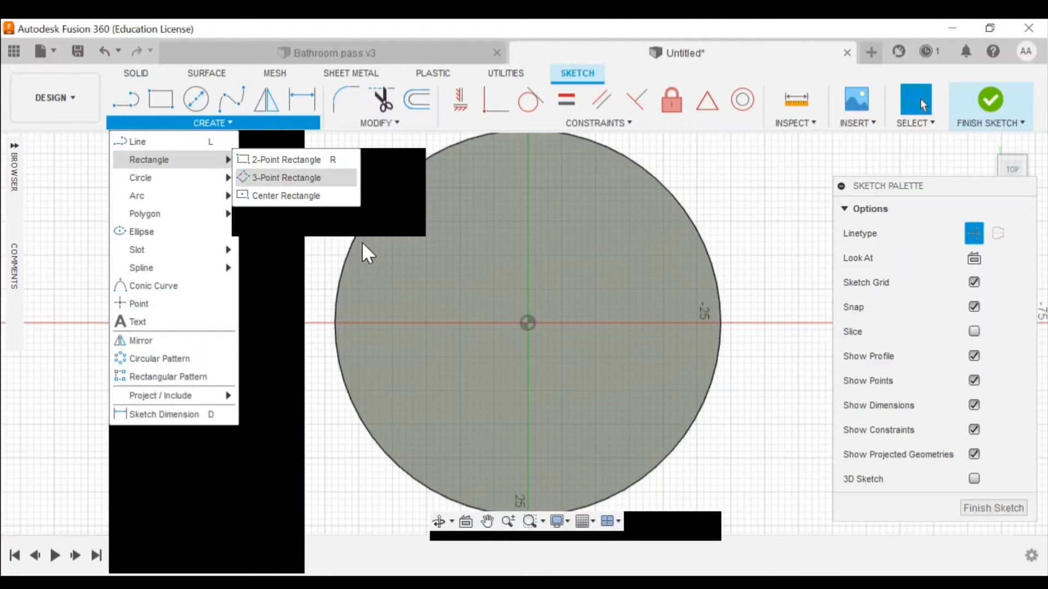
mouse_move(401, 297)
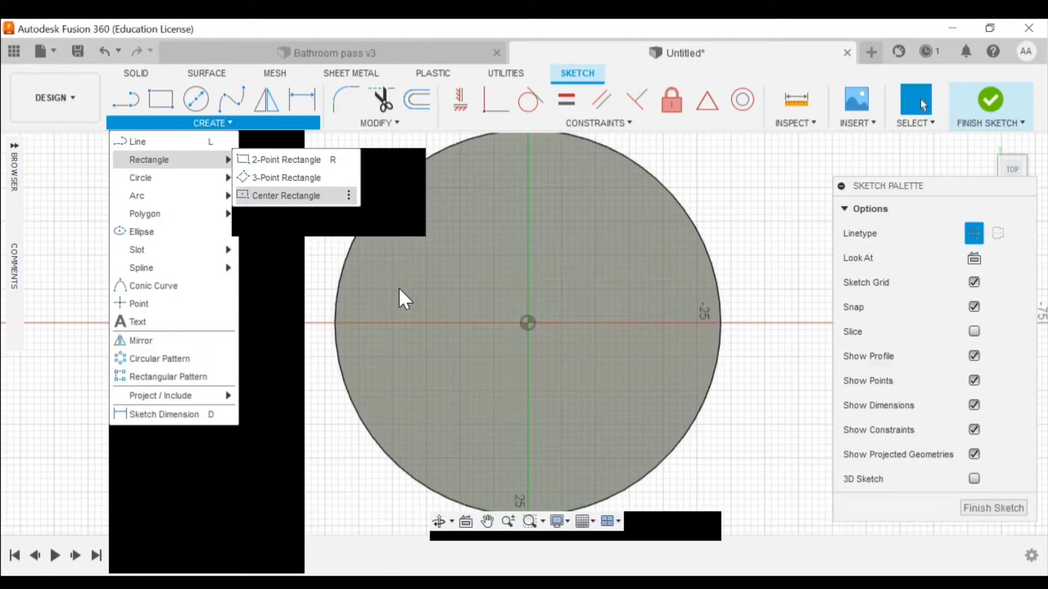
click(286, 195)
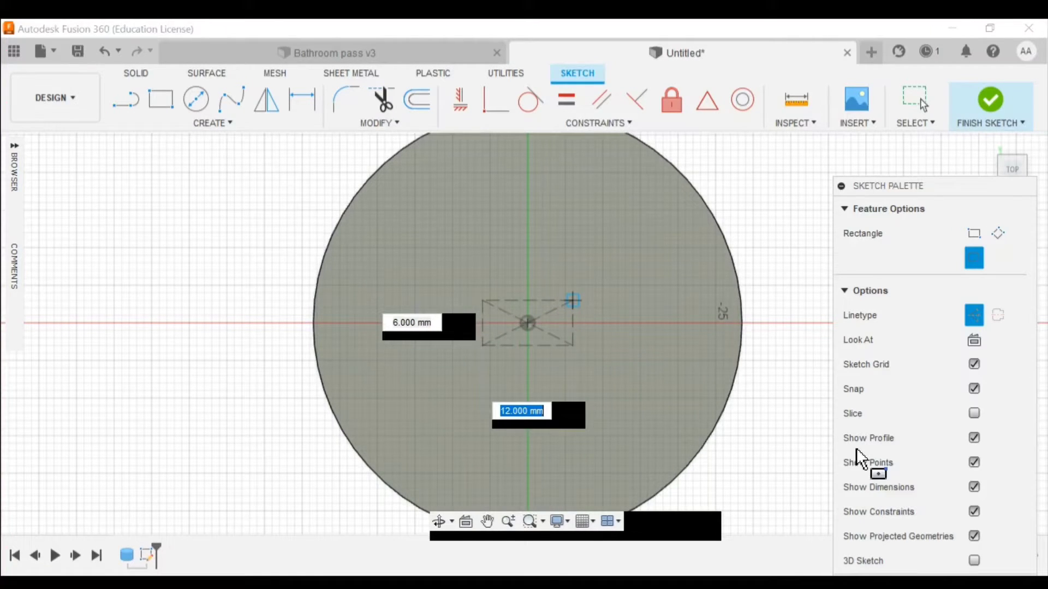
drag(572, 300, 603, 292)
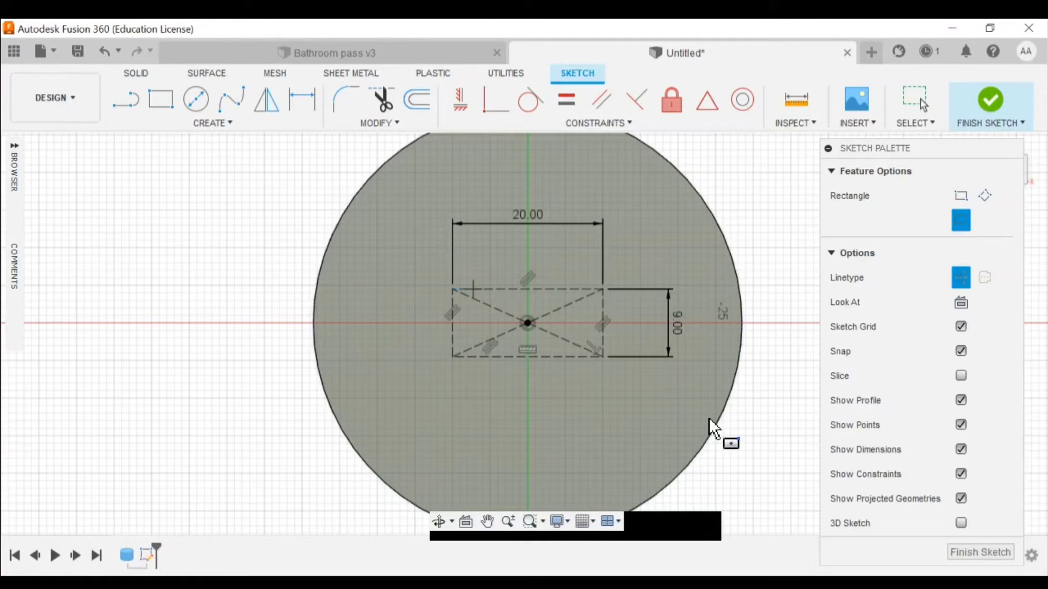
mouse_move(916, 542)
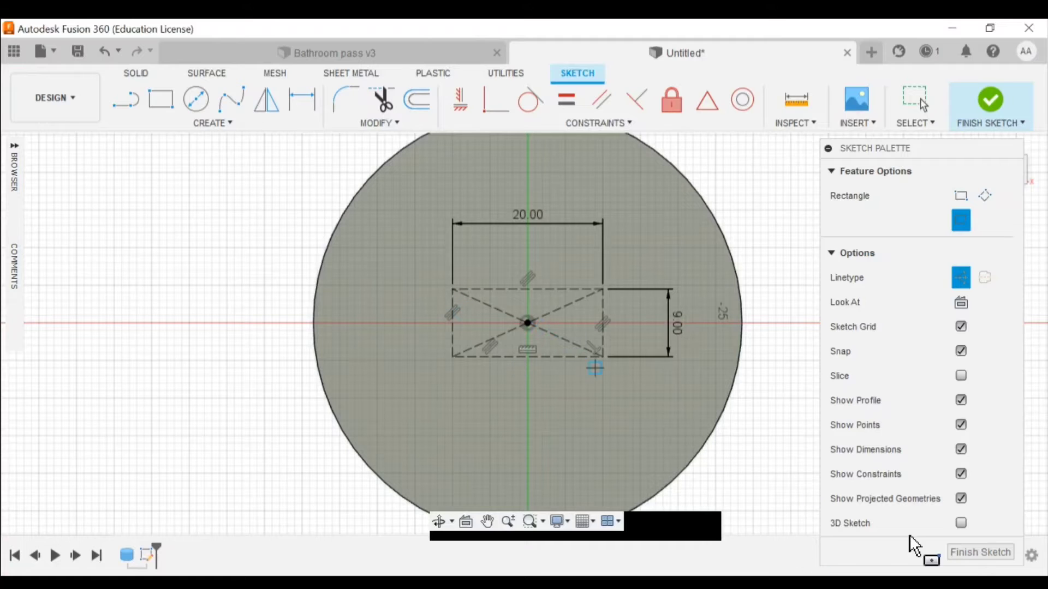
mouse_move(811, 500)
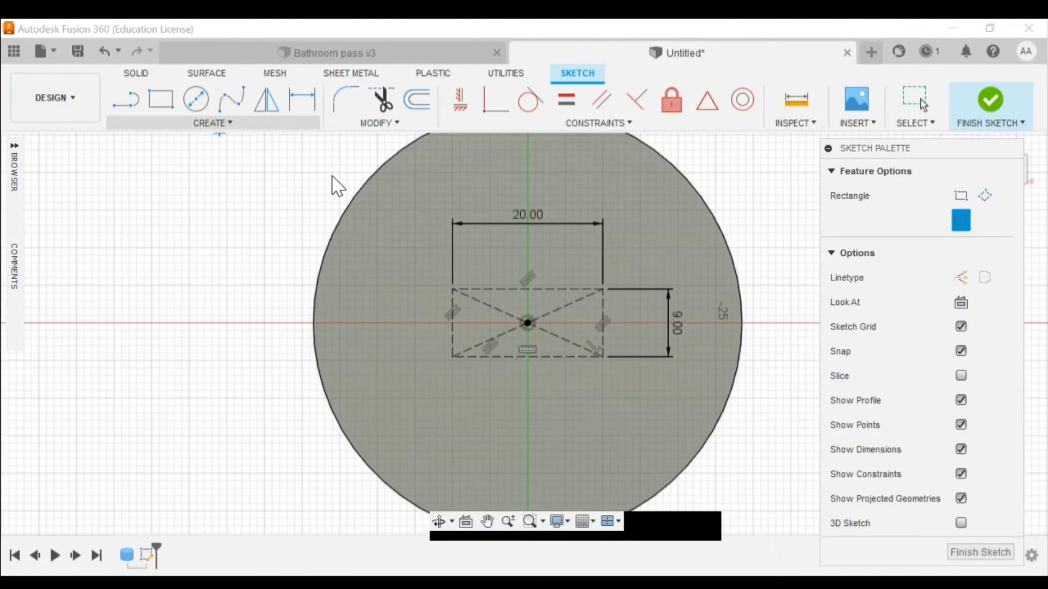
Draw an ellipse in the rectangle with a 9 mm minor axis.
click(212, 122)
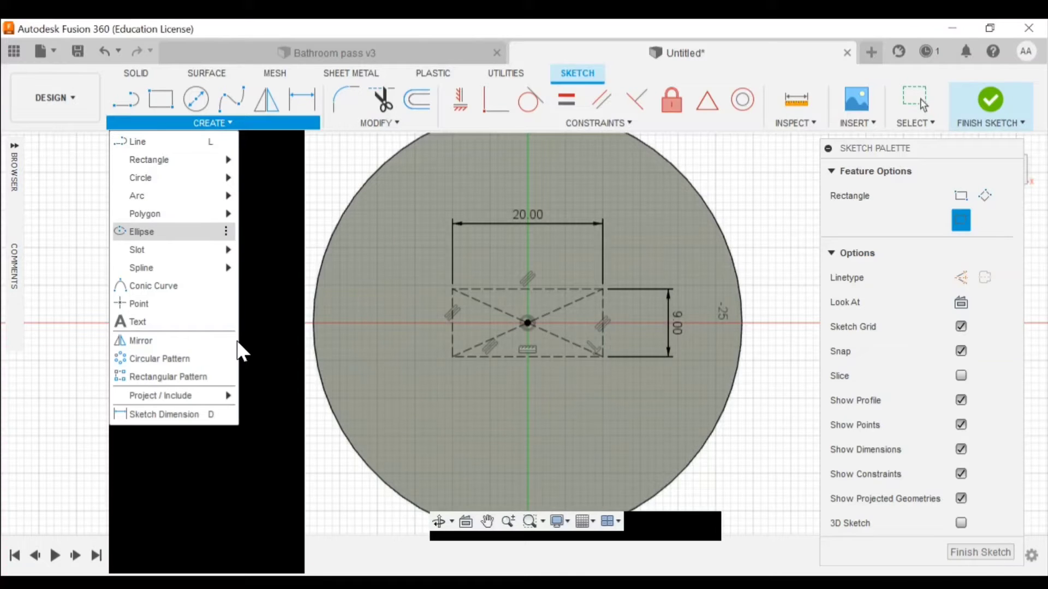
click(230, 344)
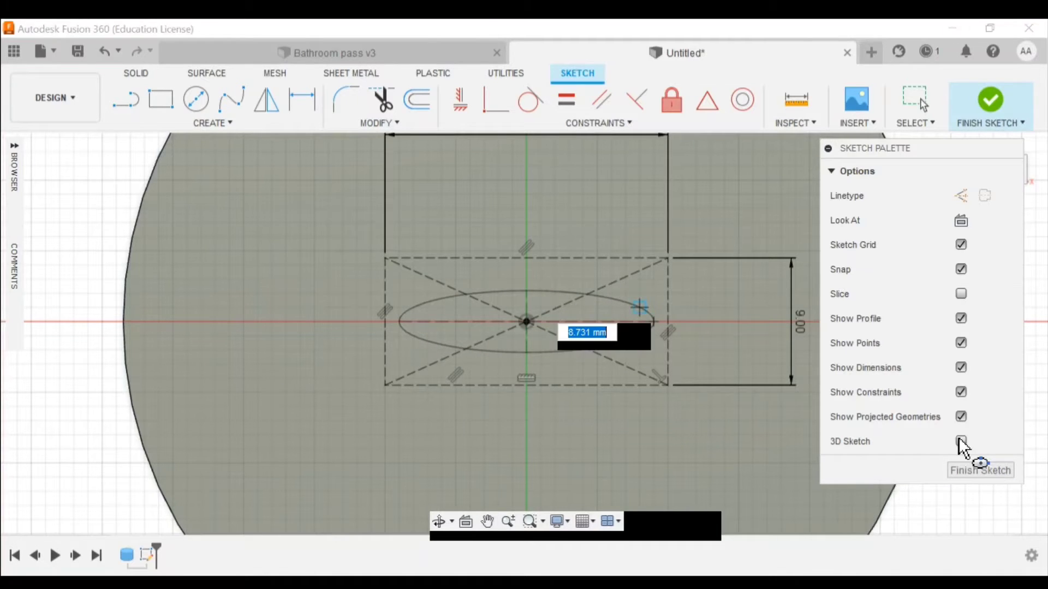
text(9)
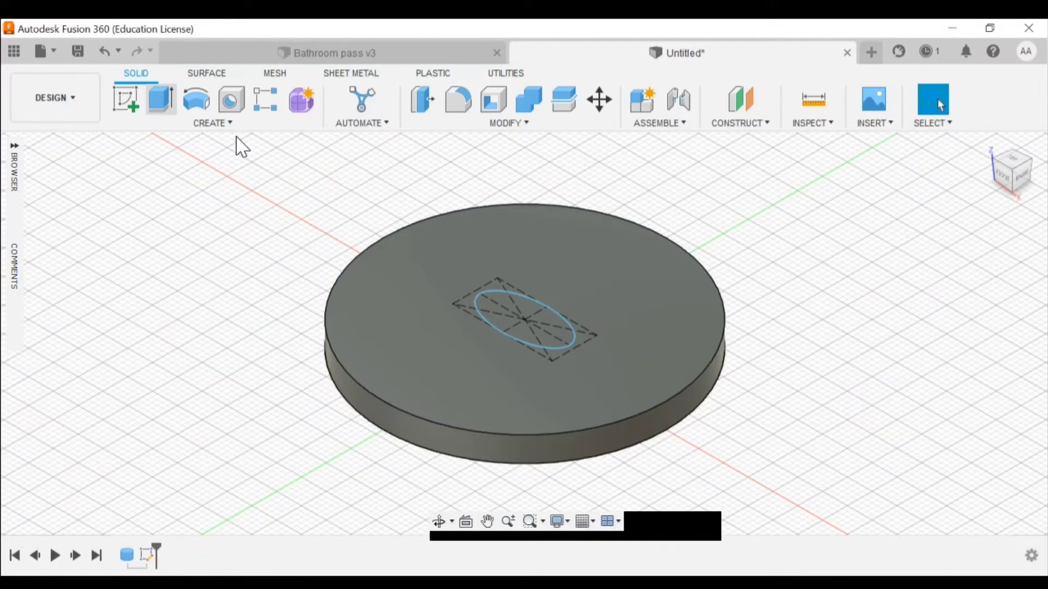
Extrude-cut the ellipse profile -13 mm through the disc.
click(161, 100)
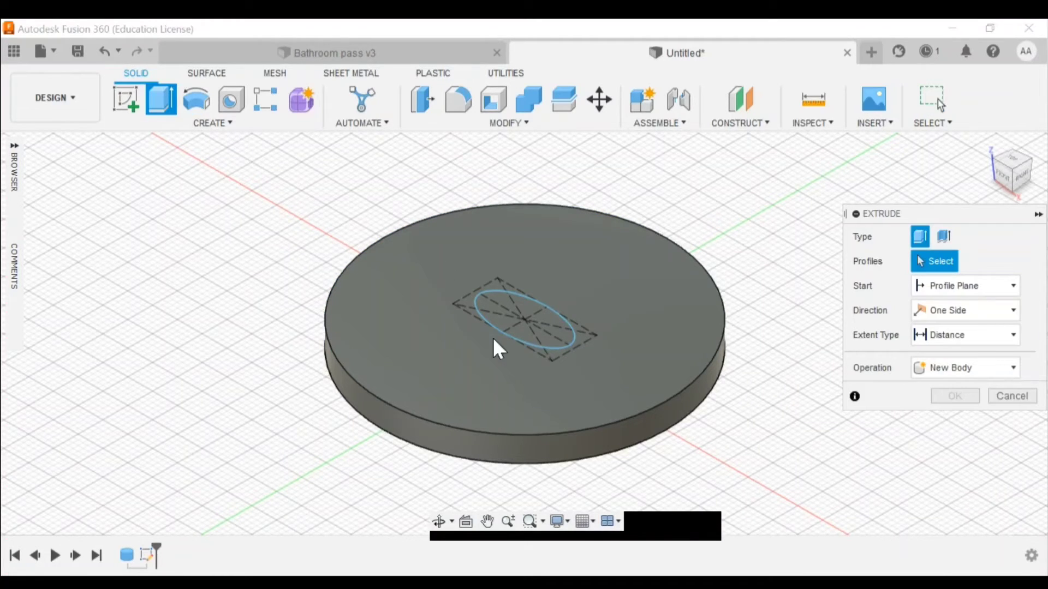
click(524, 319)
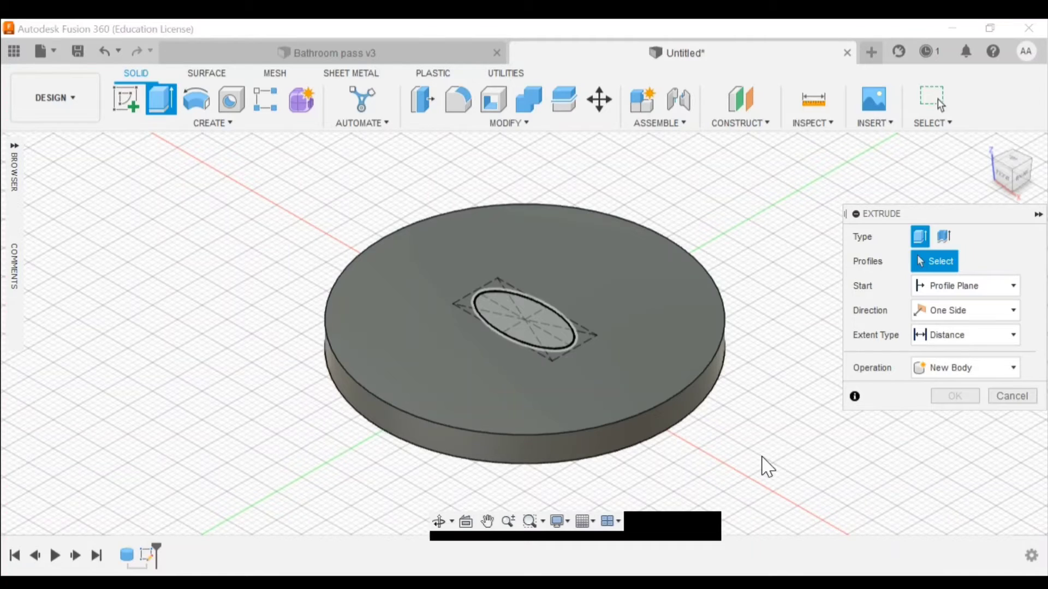
mouse_move(802, 503)
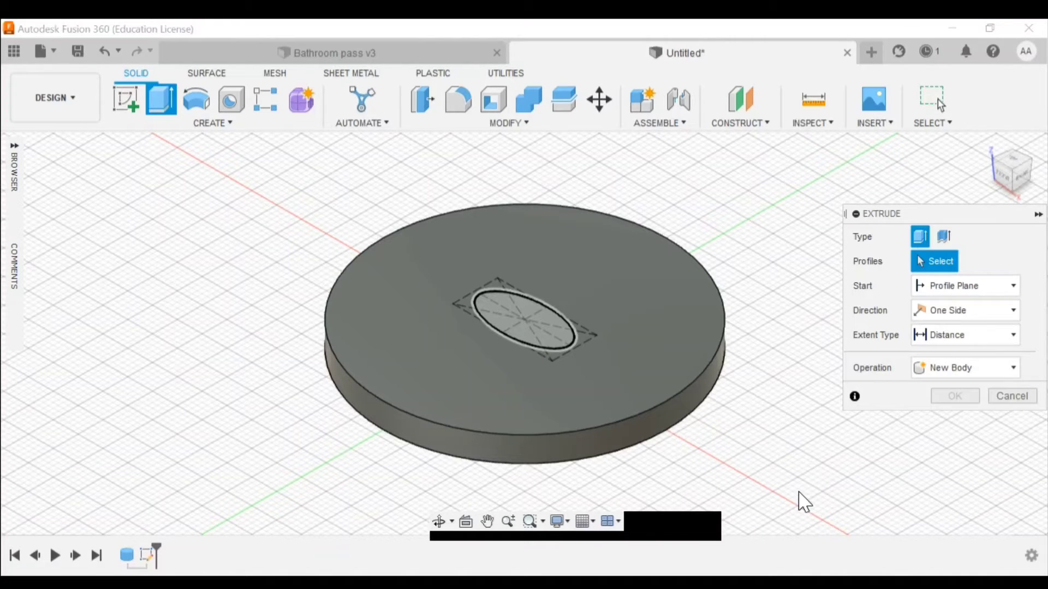
click(523, 319)
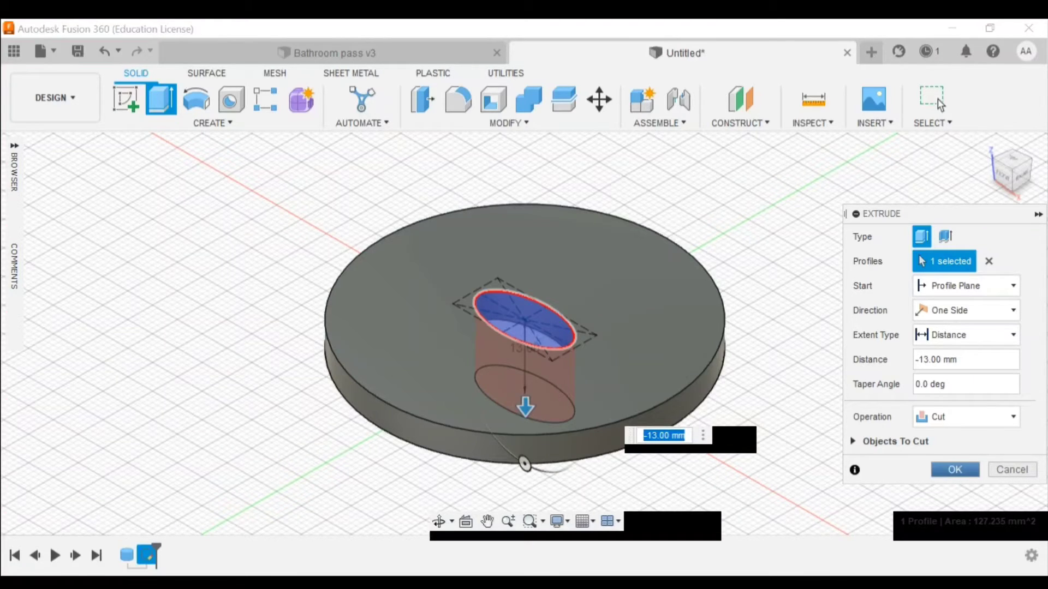
click(954, 470)
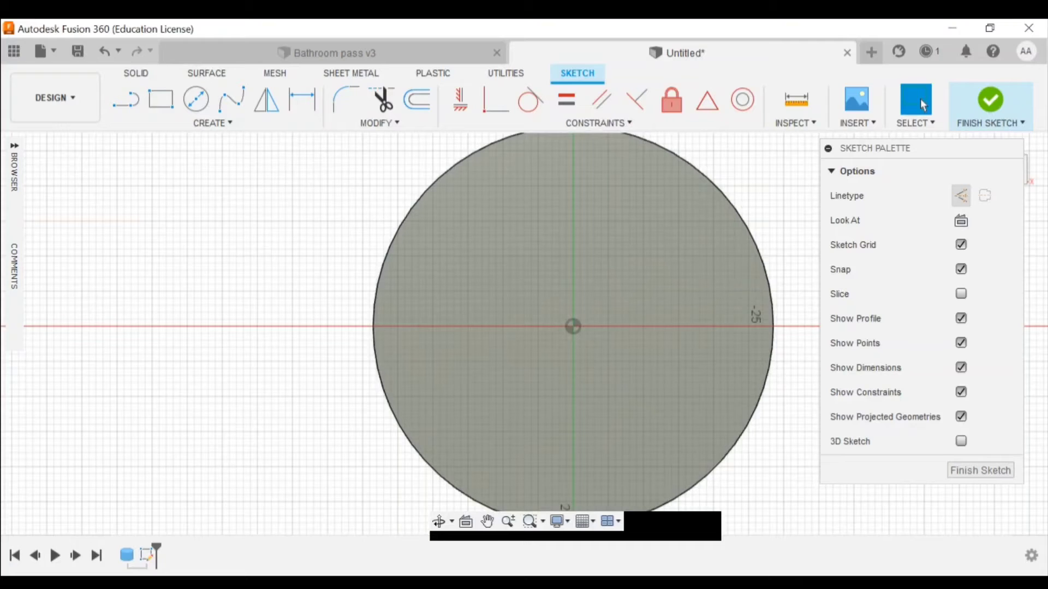
Draw a construction center rectangle at the origin, 20 mm by 9 mm.
click(961, 196)
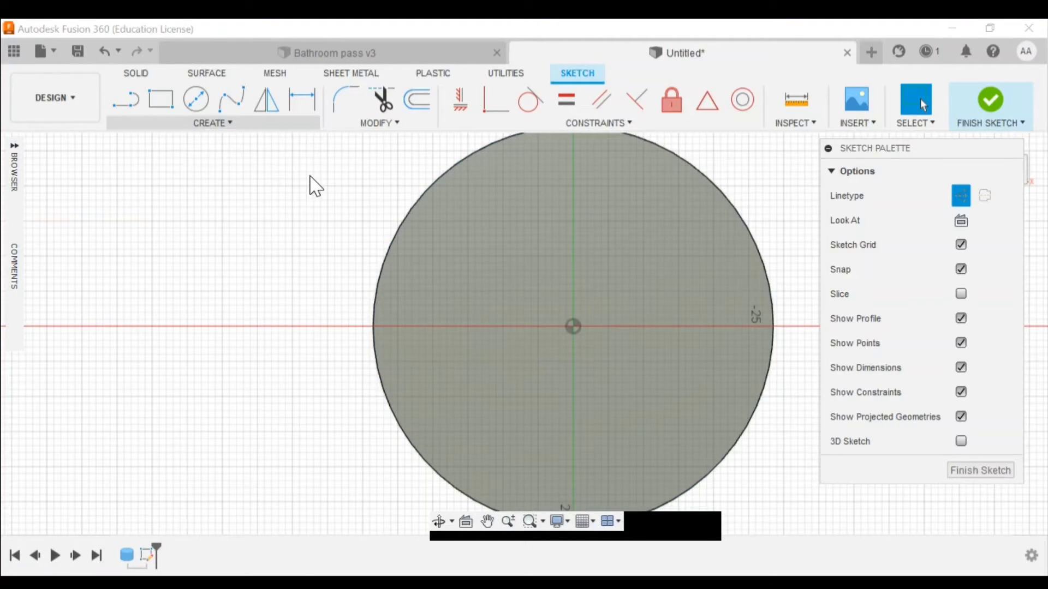
click(212, 122)
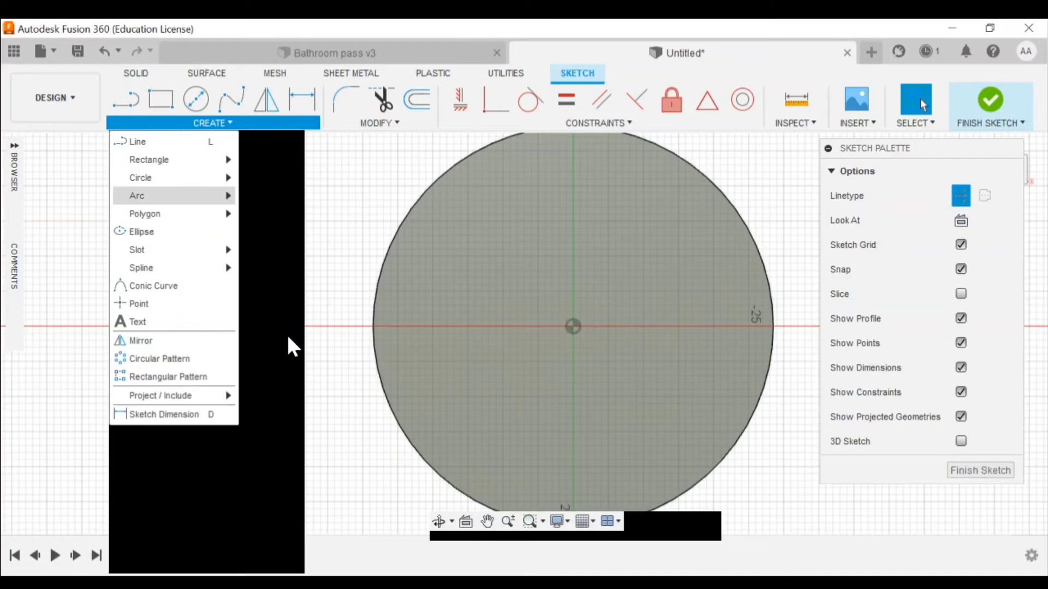
mouse_move(148, 159)
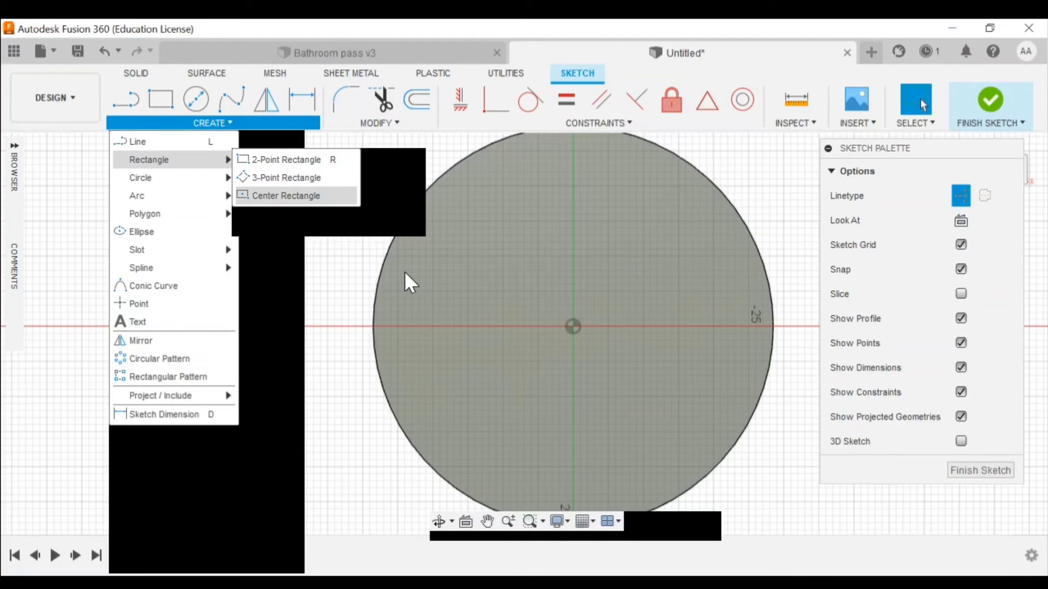
click(286, 195)
text(20)
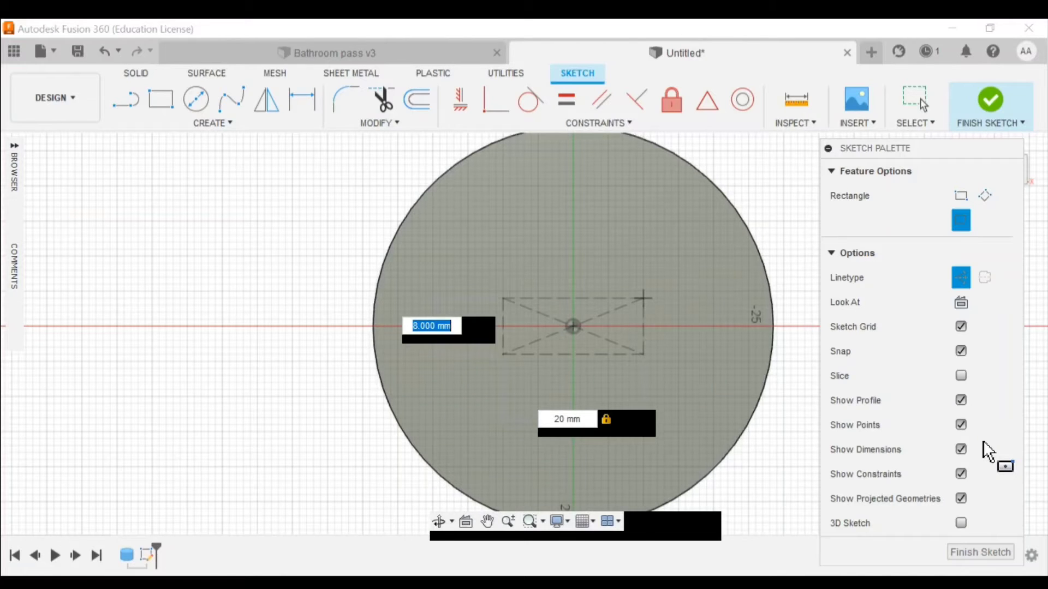
text(9)
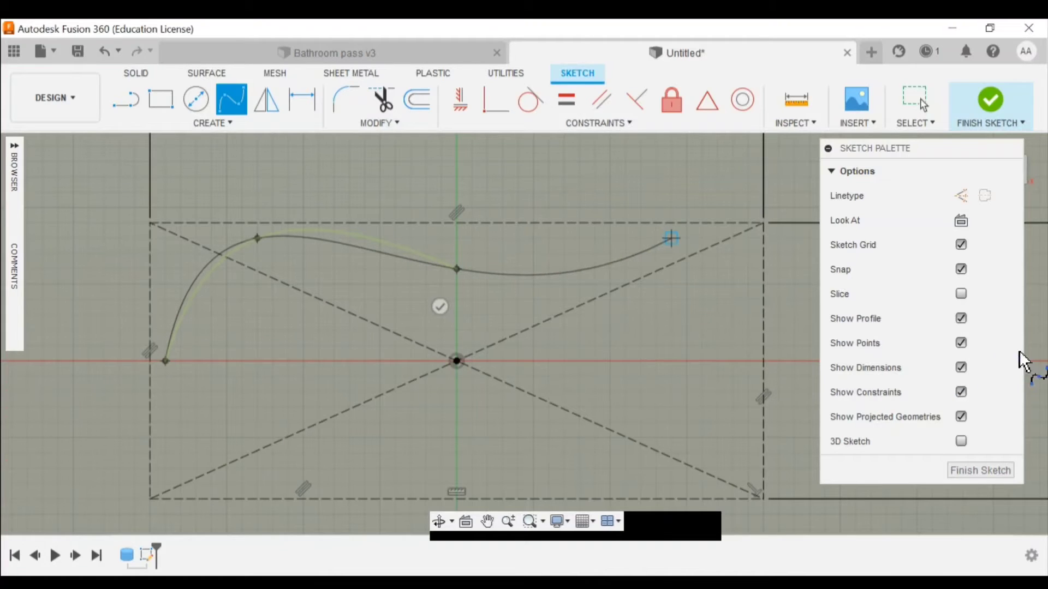
mouse_move(1015, 358)
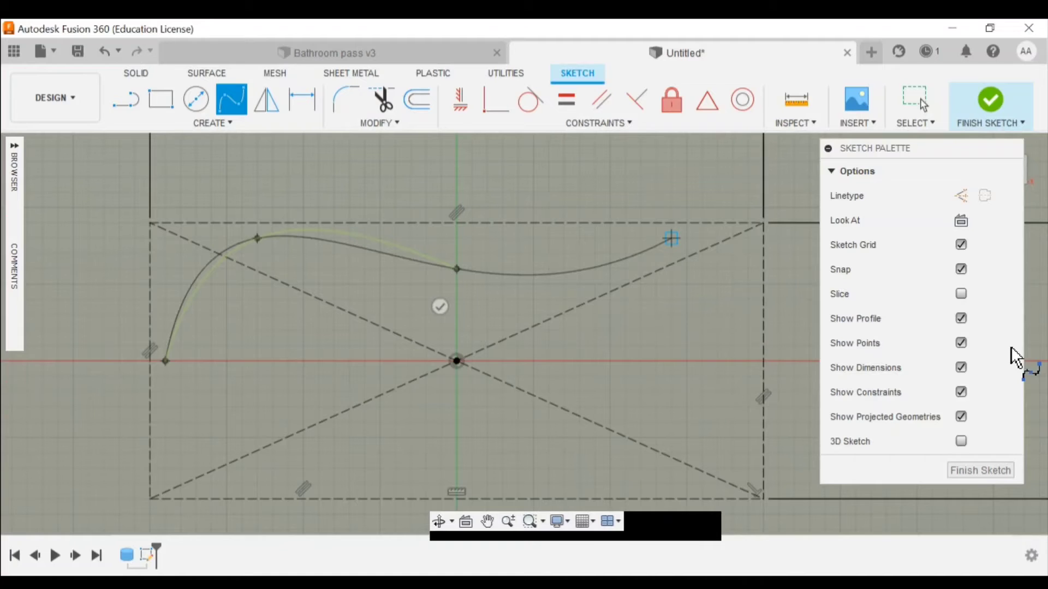
Shape a closed bean-shaped spline inside the rectangle and finish the sketch.
drag(670, 239, 655, 255)
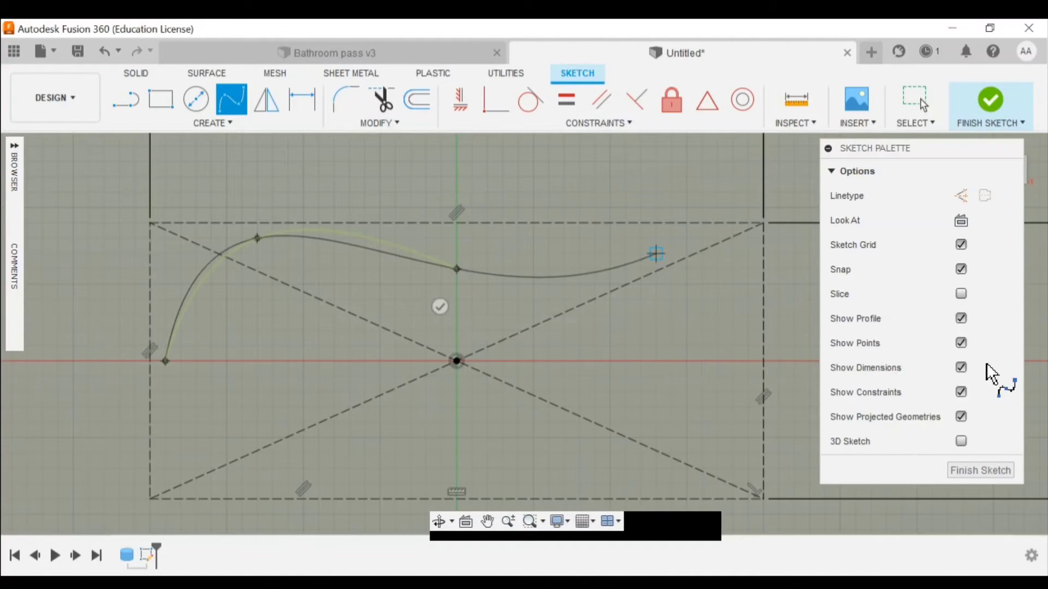
drag(655, 254, 655, 238)
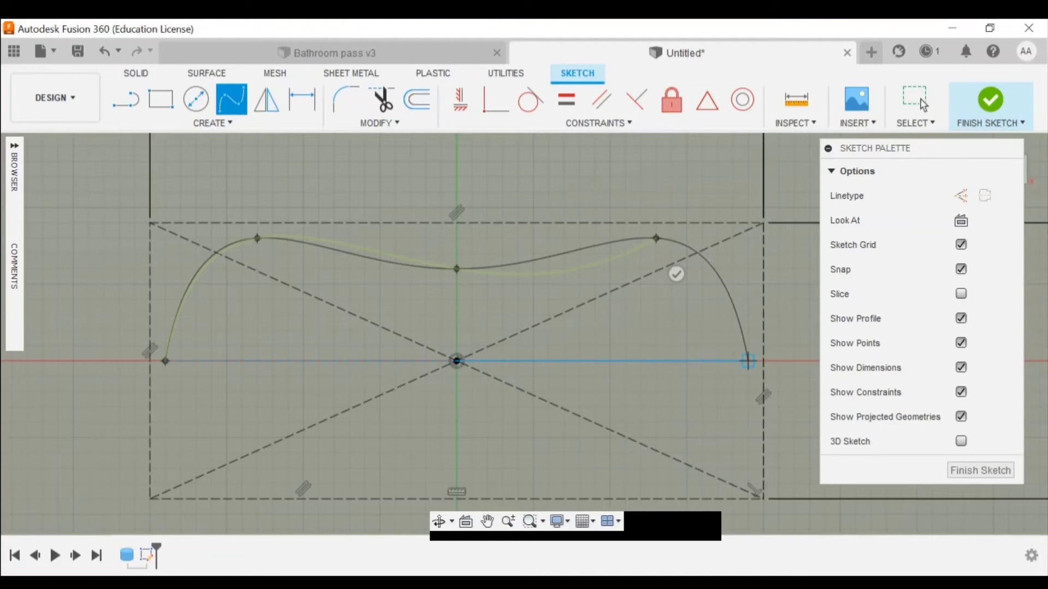
drag(748, 361, 717, 423)
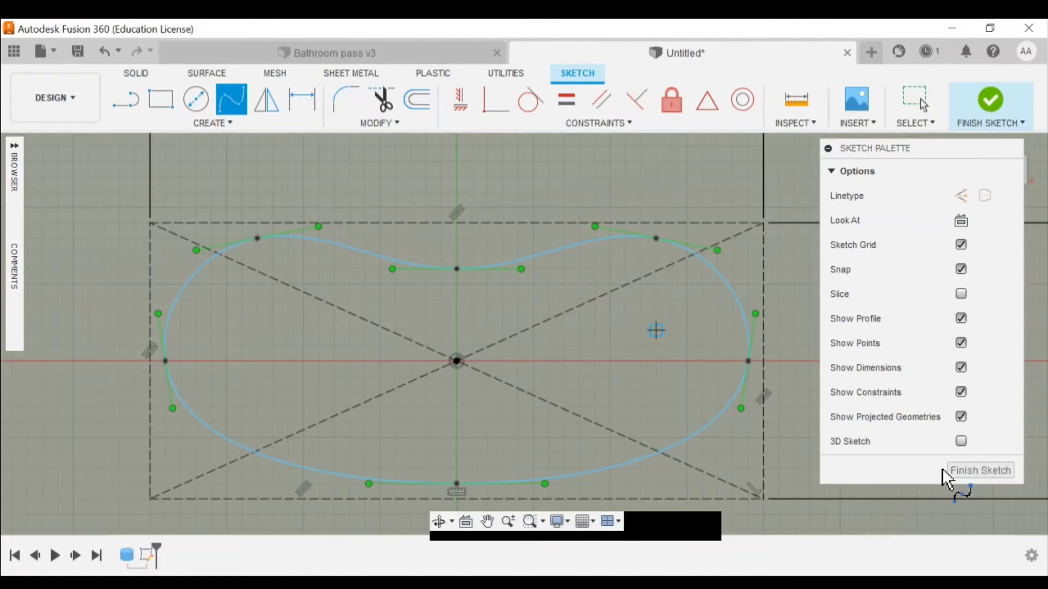
mouse_move(531, 488)
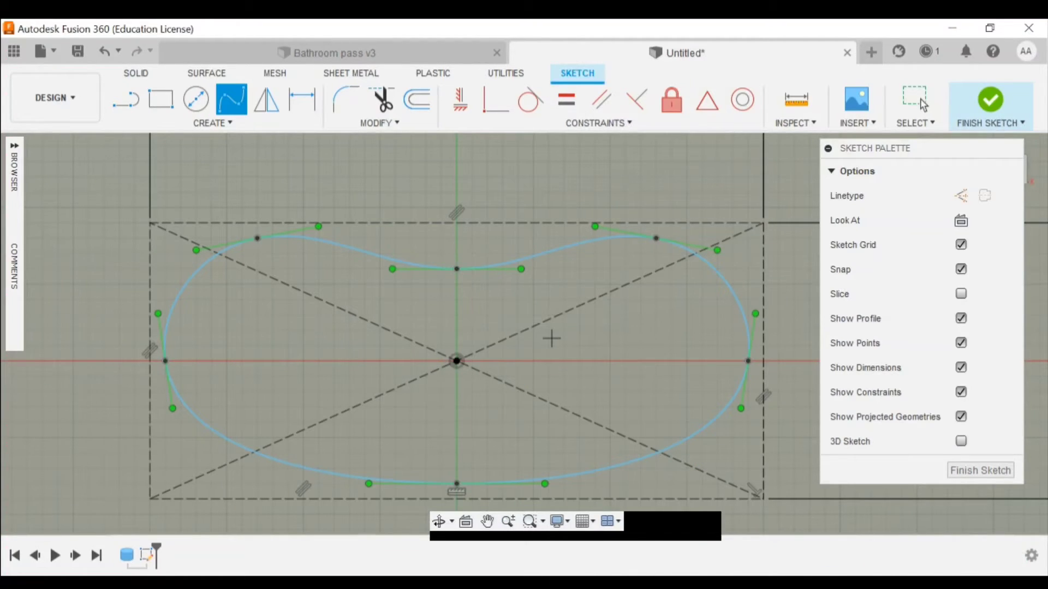
click(989, 99)
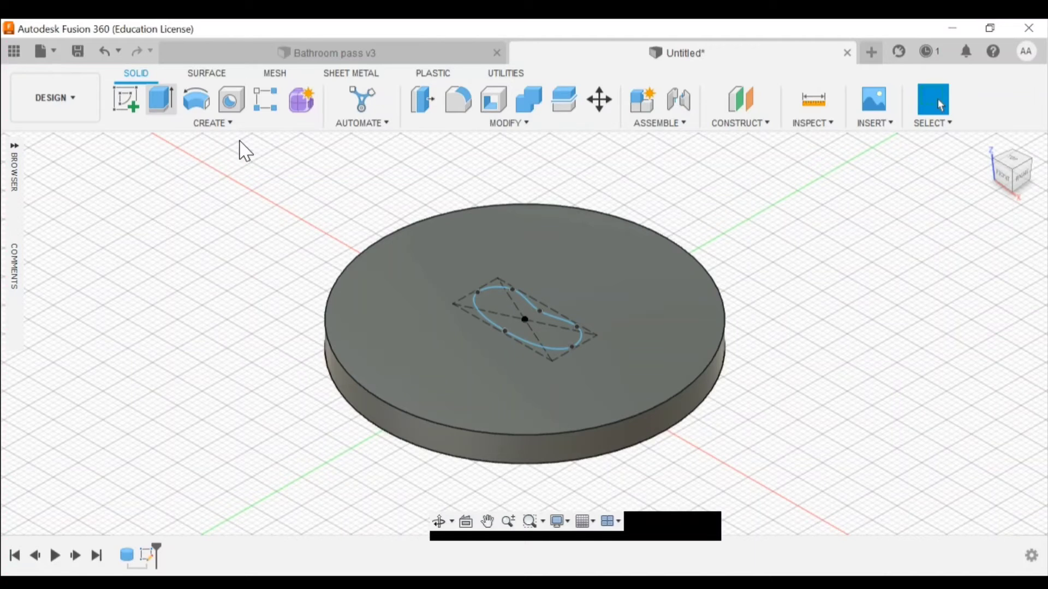
Extrude-cut the bean profile 12 mm into the disc.
click(161, 101)
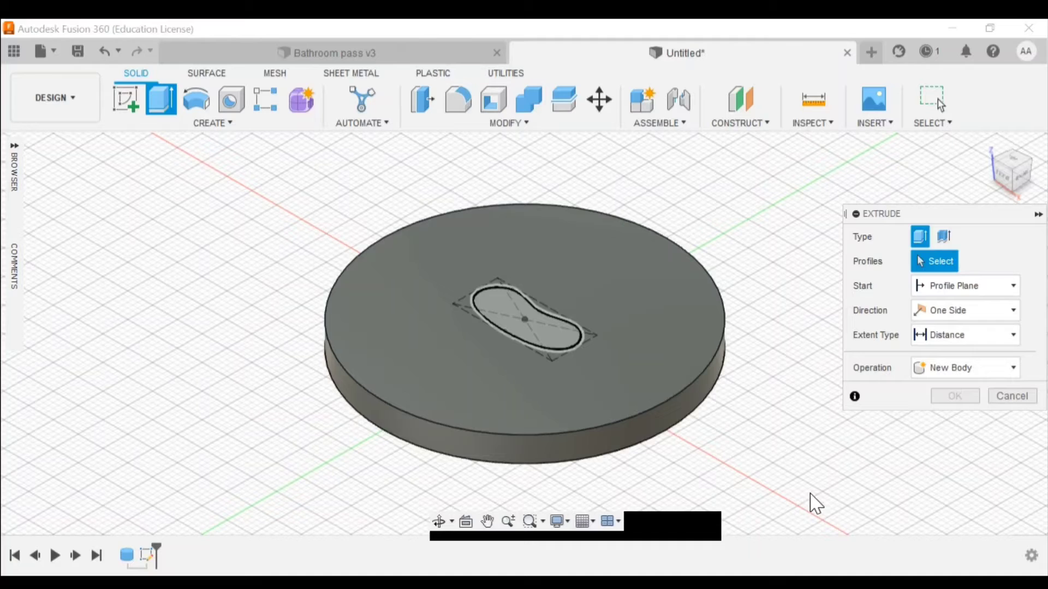
click(528, 319)
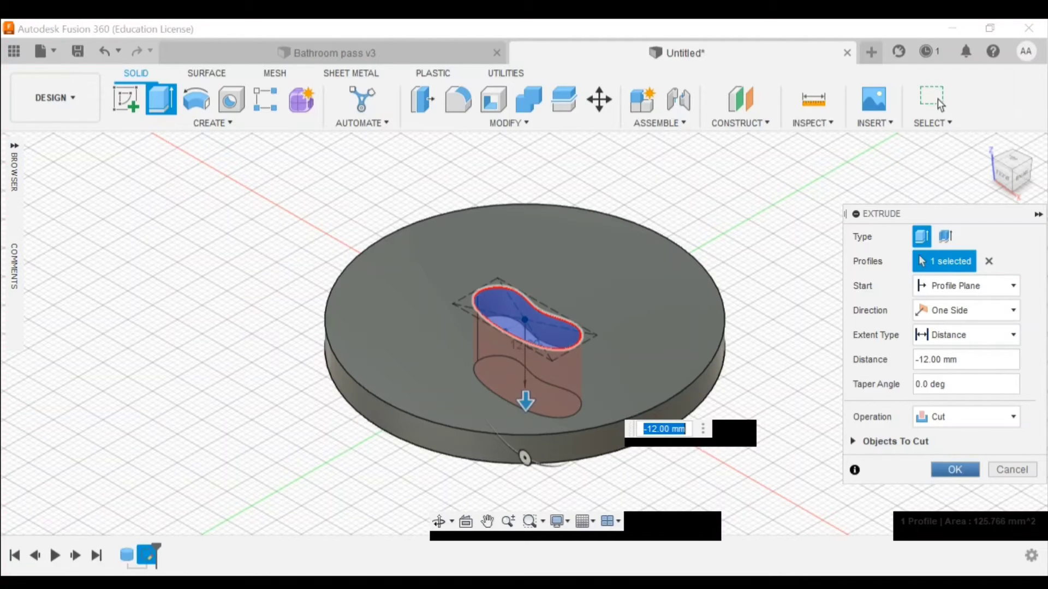
click(954, 469)
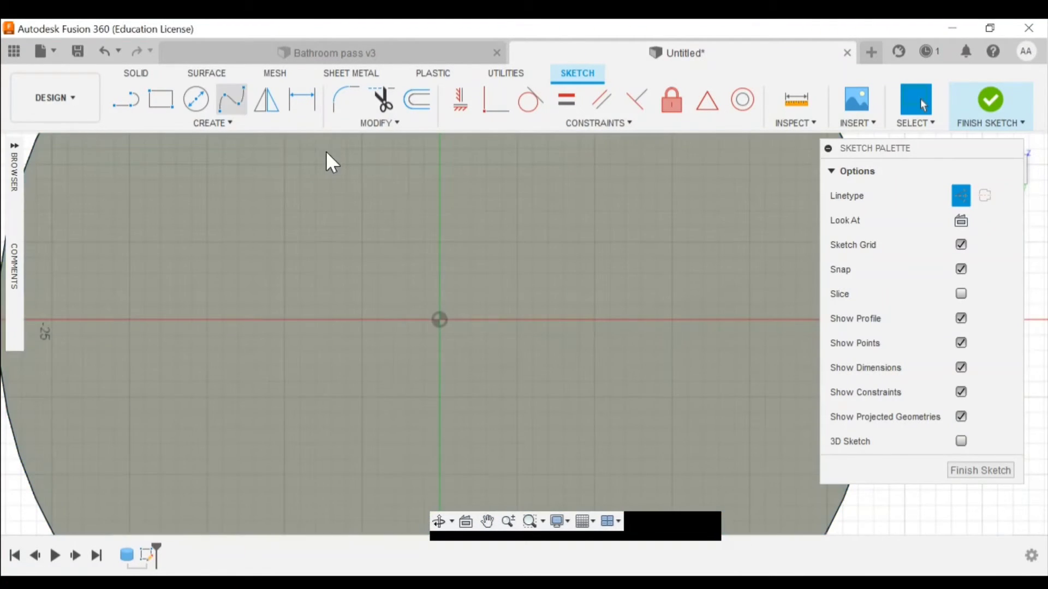
Place a 20 by 9 mm center rectangle at the origin.
click(211, 122)
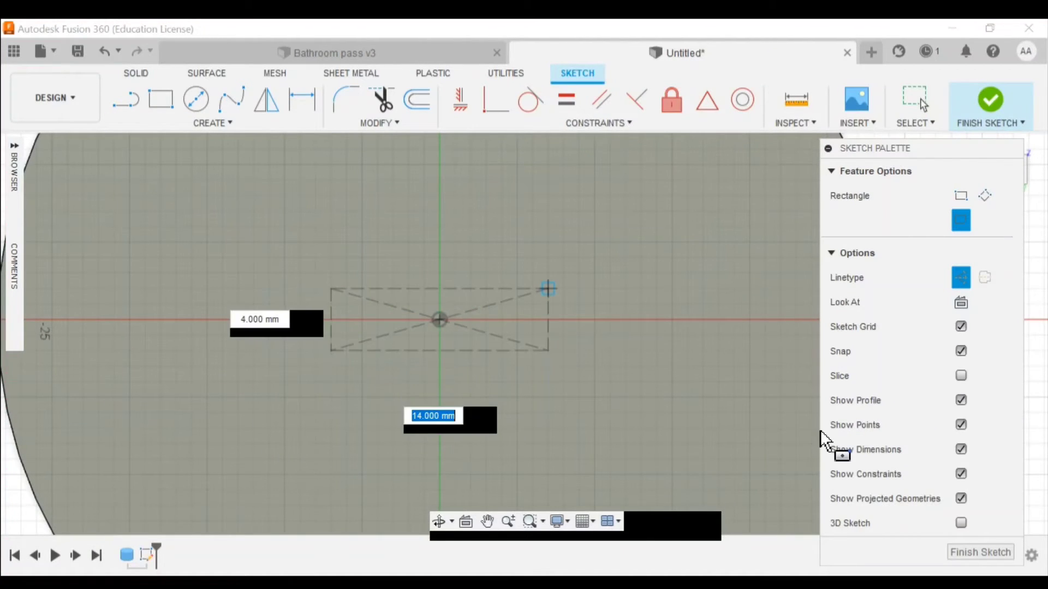
text(20)
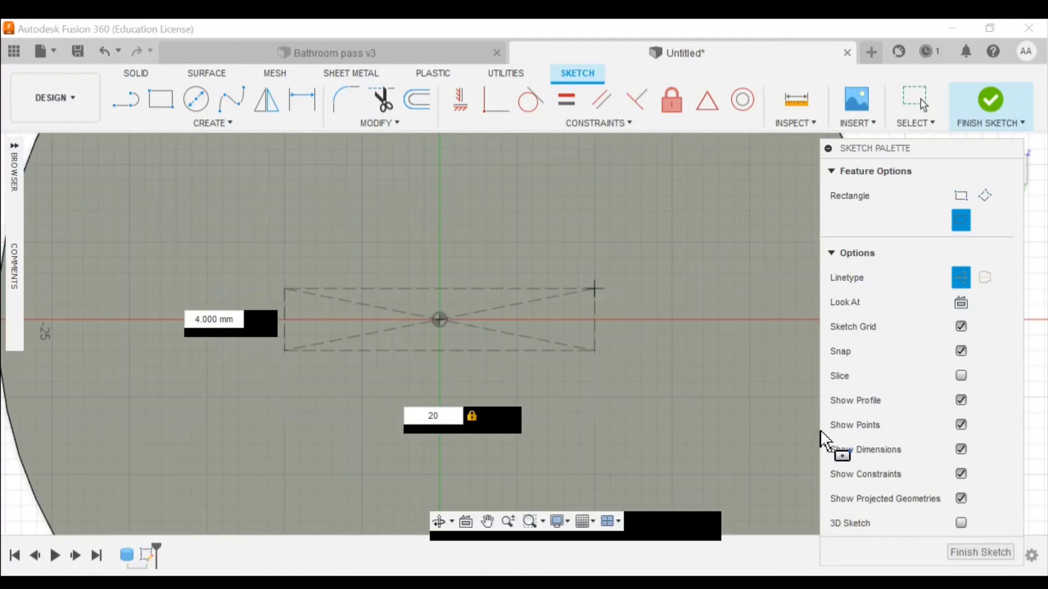
text(9)
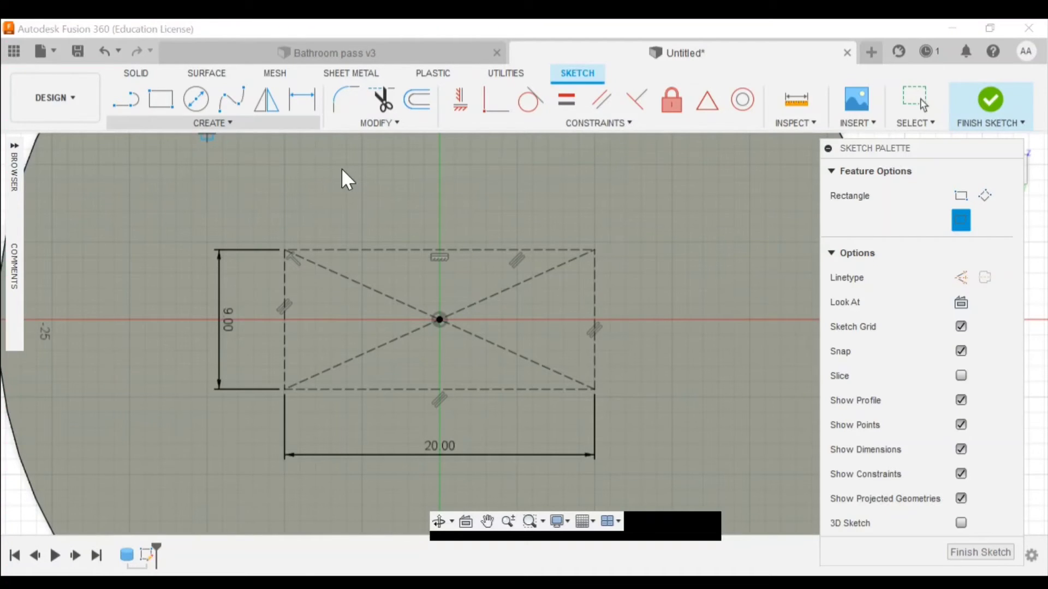
Open the sketch shape list to pick a Fit Point Spline.
click(212, 122)
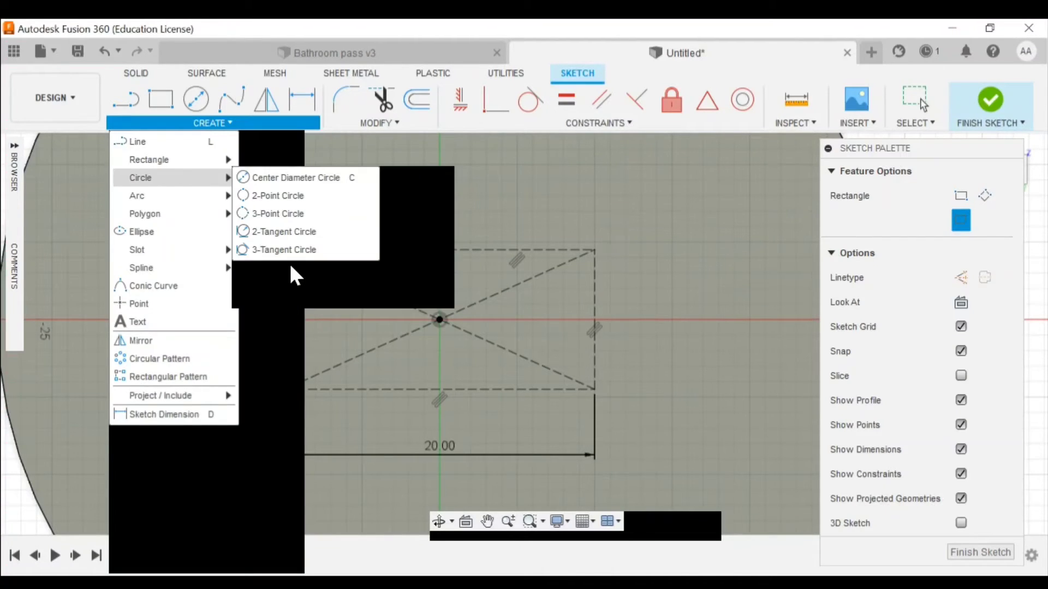
mouse_move(136, 195)
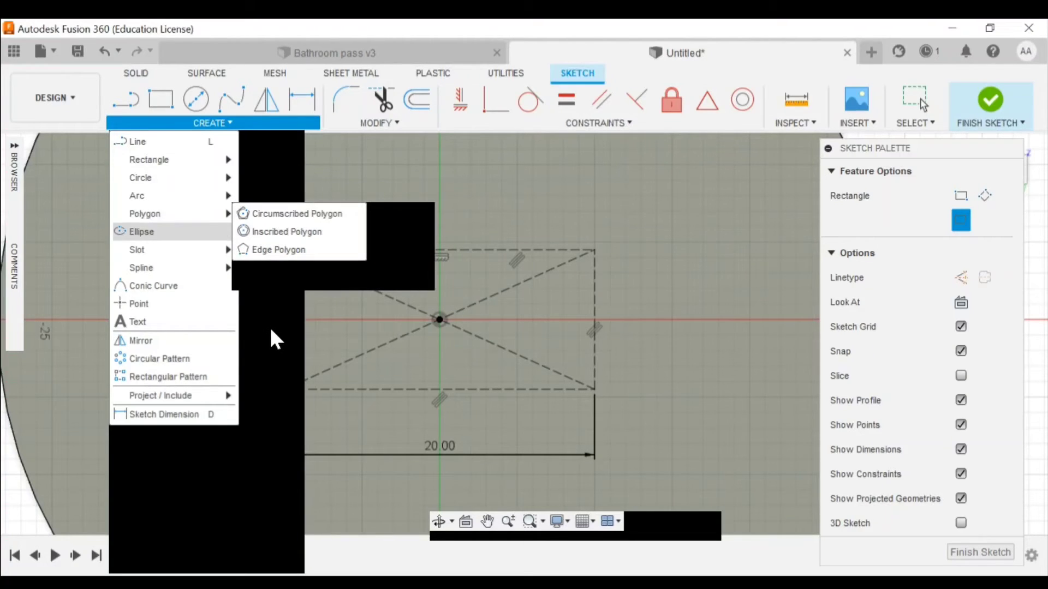
mouse_move(140, 267)
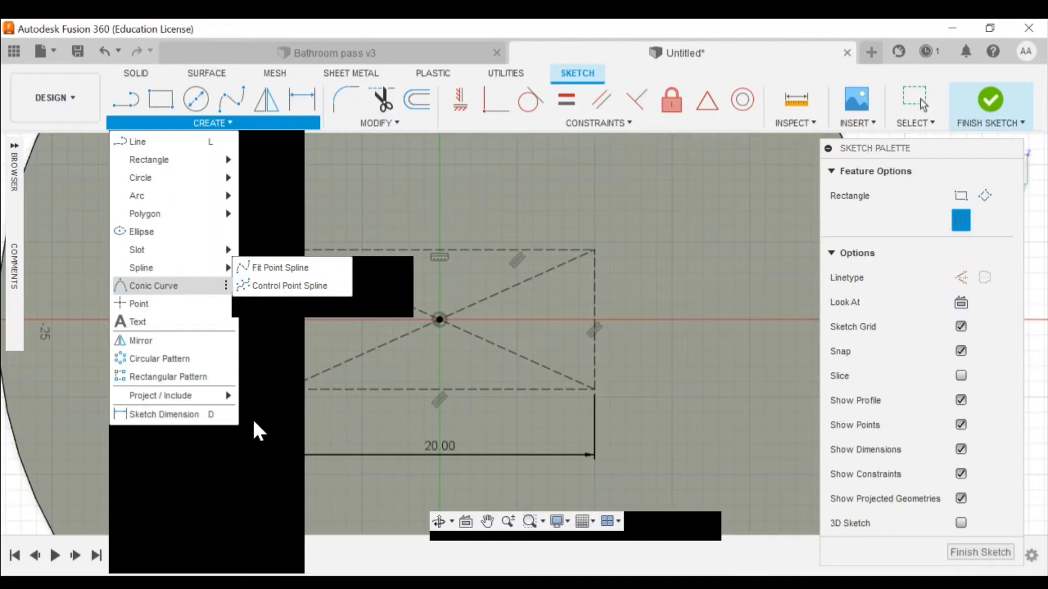
mouse_move(315, 251)
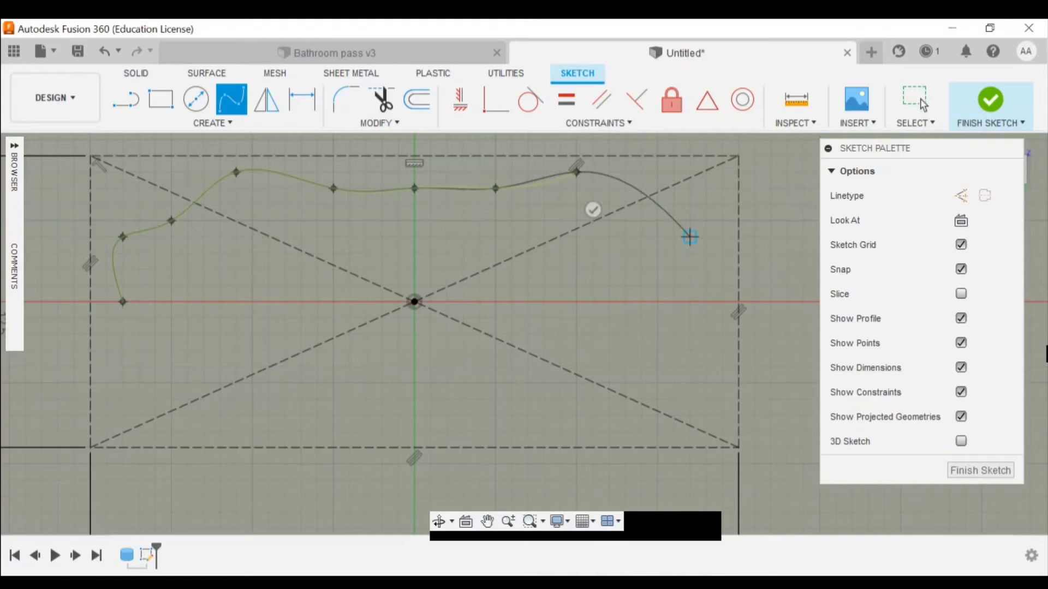
Extend the spline across the top and down the right side to close the bean outline.
drag(688, 237, 705, 302)
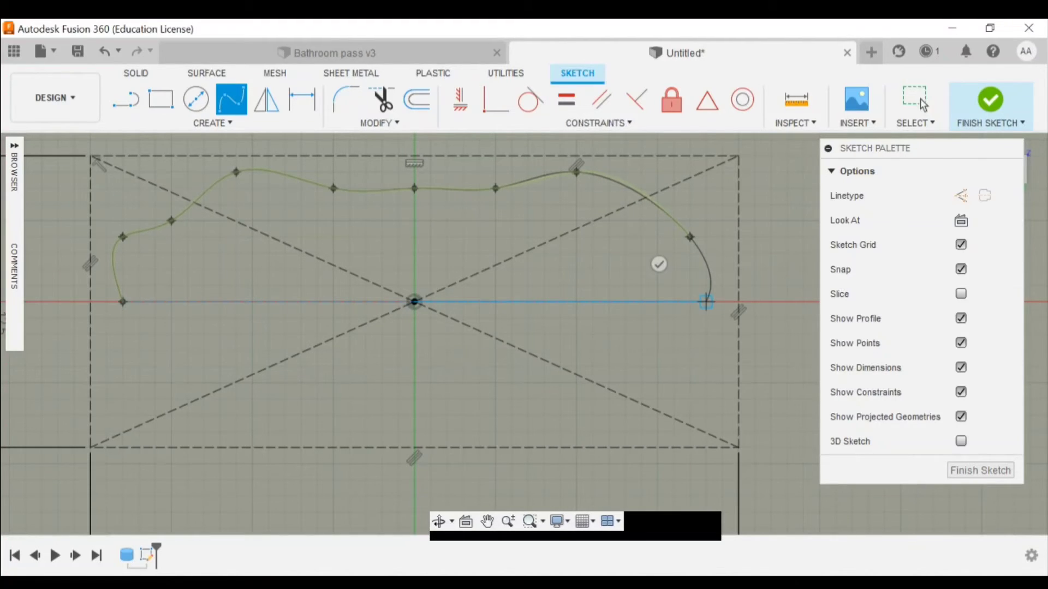
drag(705, 301, 560, 414)
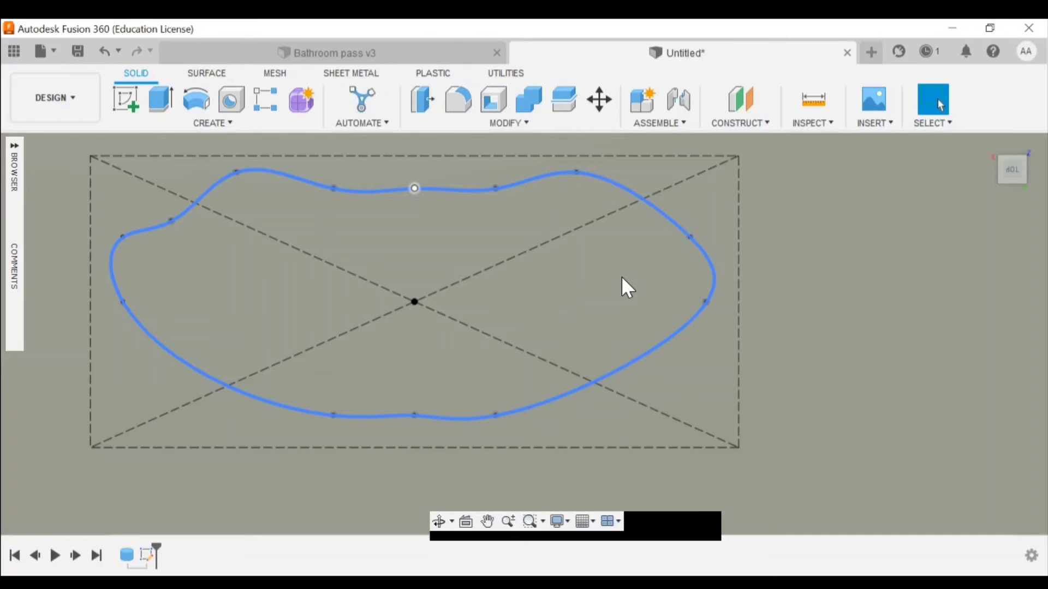
Raise the bean's top middle fit point to the rectangle's top edge, finish, and return Home.
drag(414, 188, 413, 229)
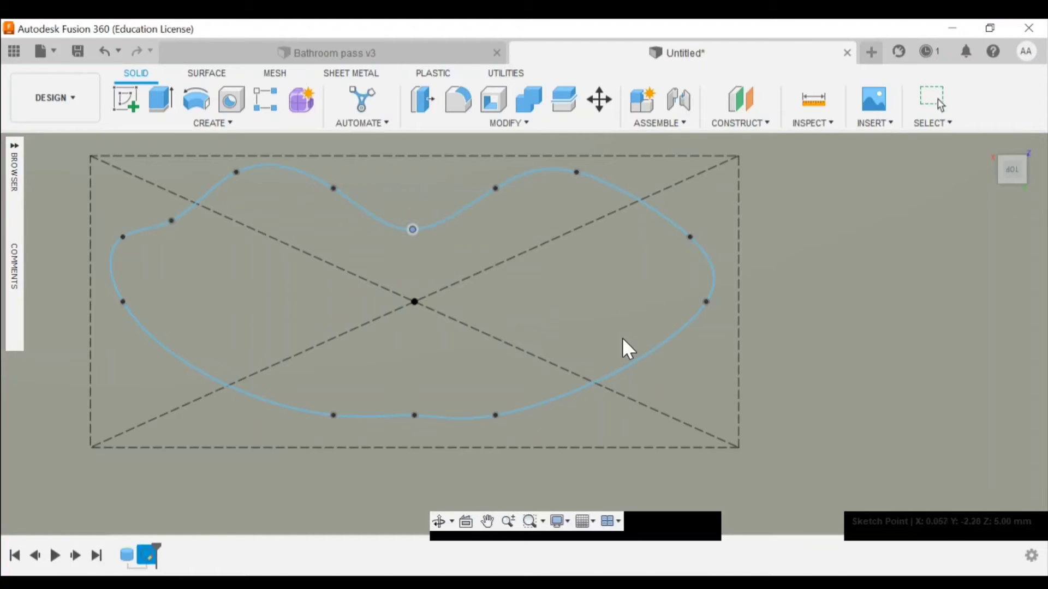
drag(413, 229, 409, 167)
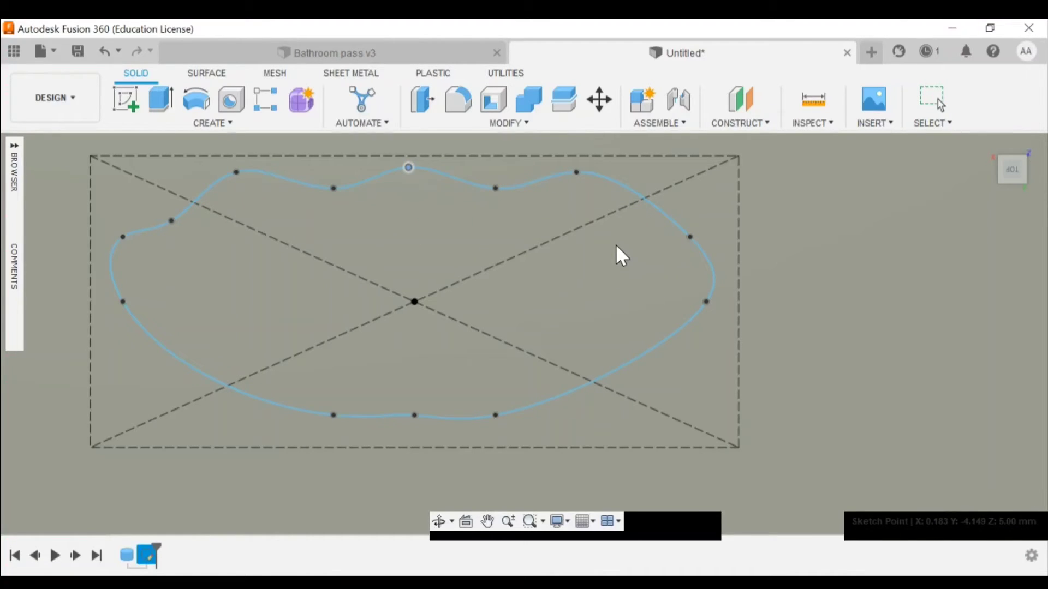
drag(409, 167, 414, 188)
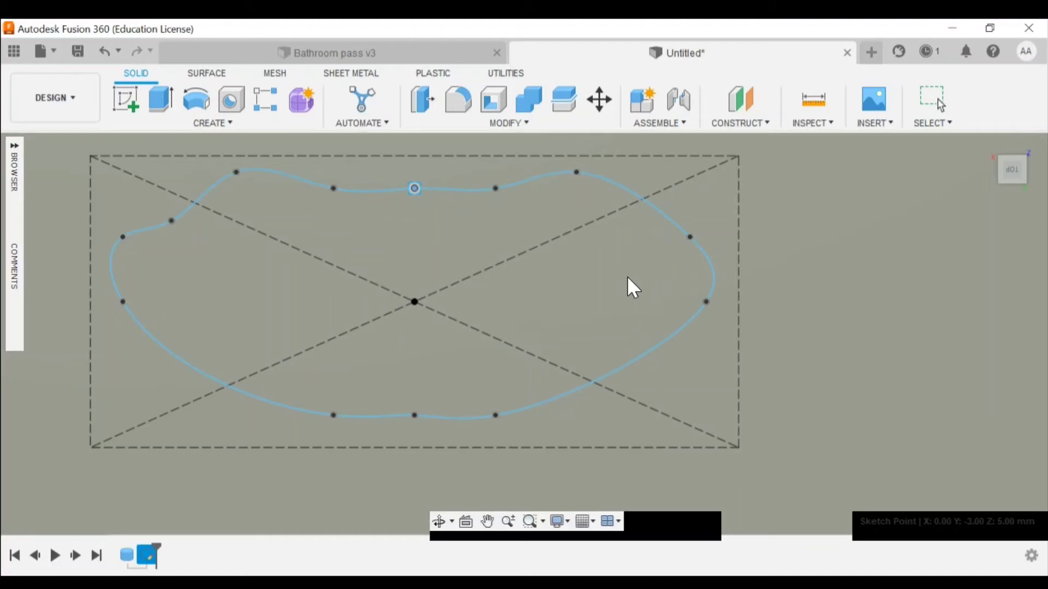
drag(415, 188, 414, 172)
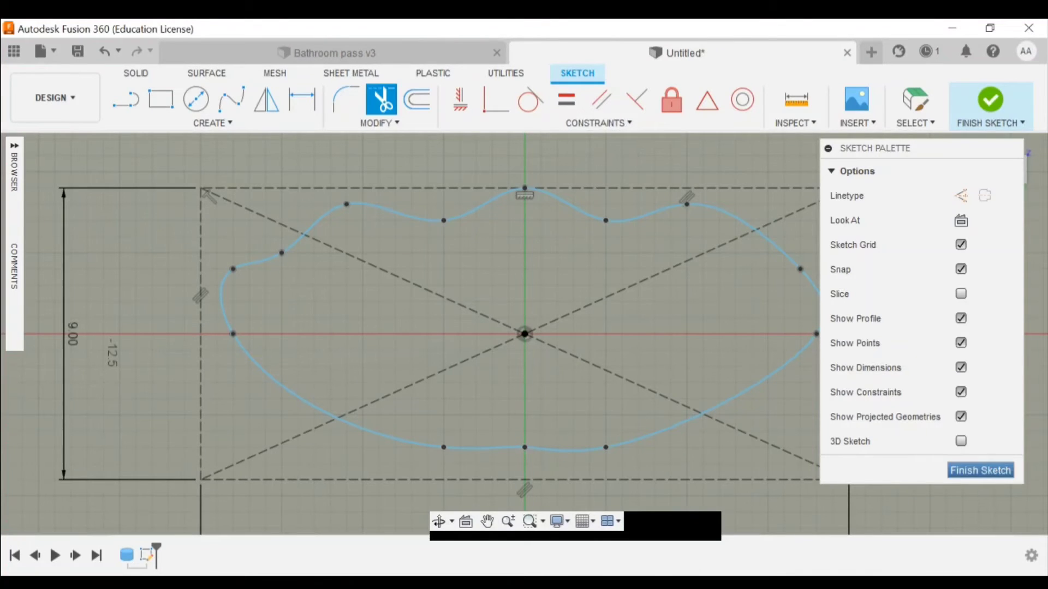
click(979, 470)
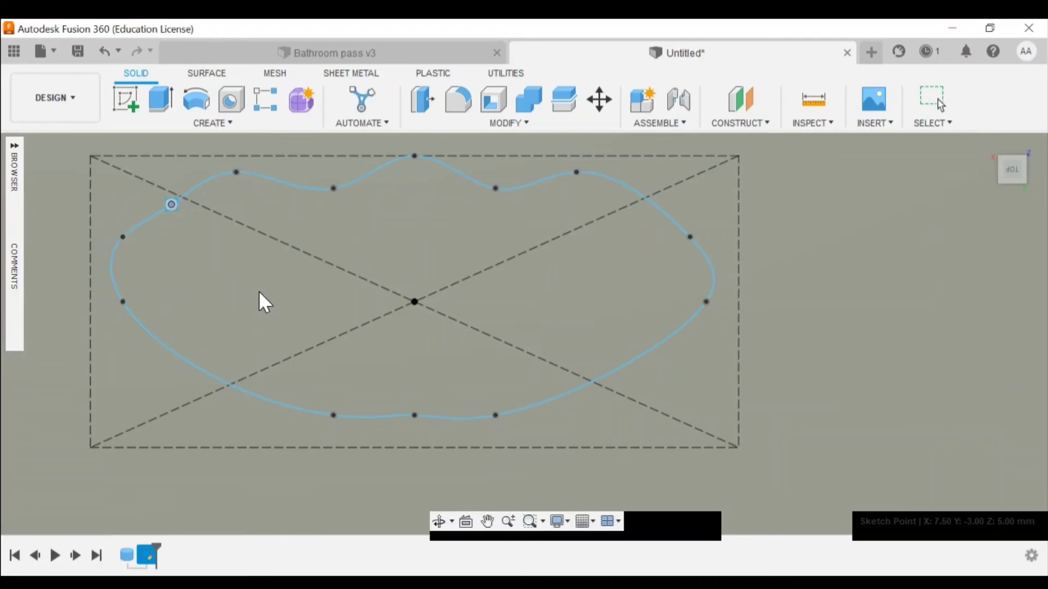
click(931, 100)
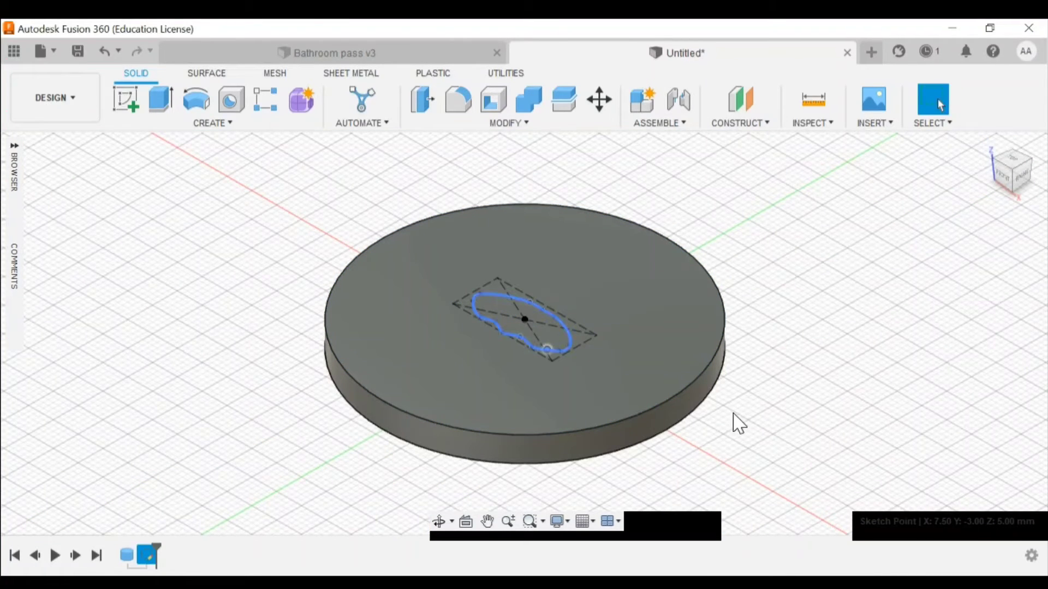
click(159, 100)
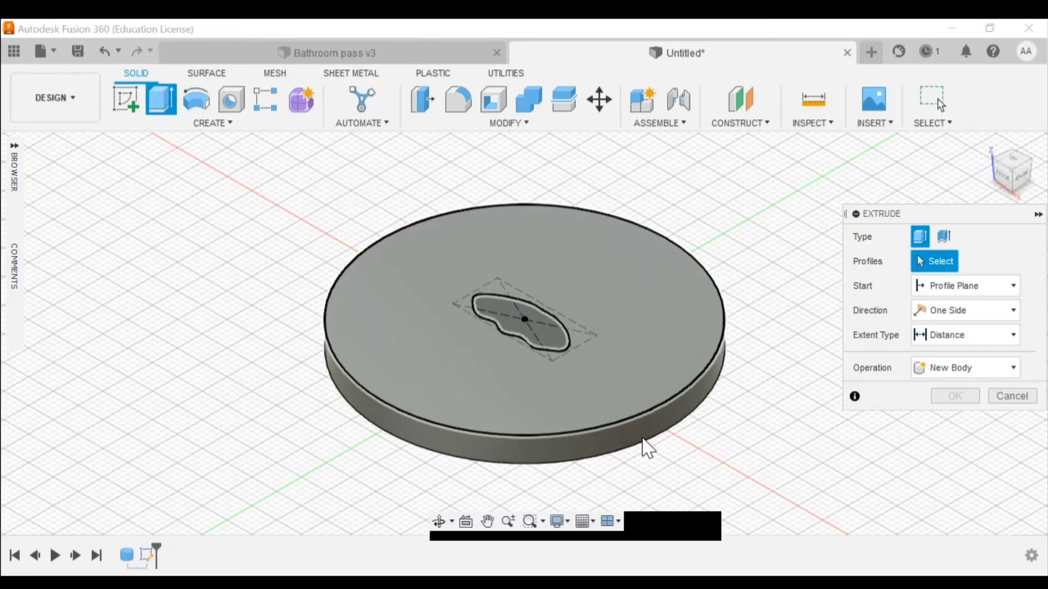
click(524, 321)
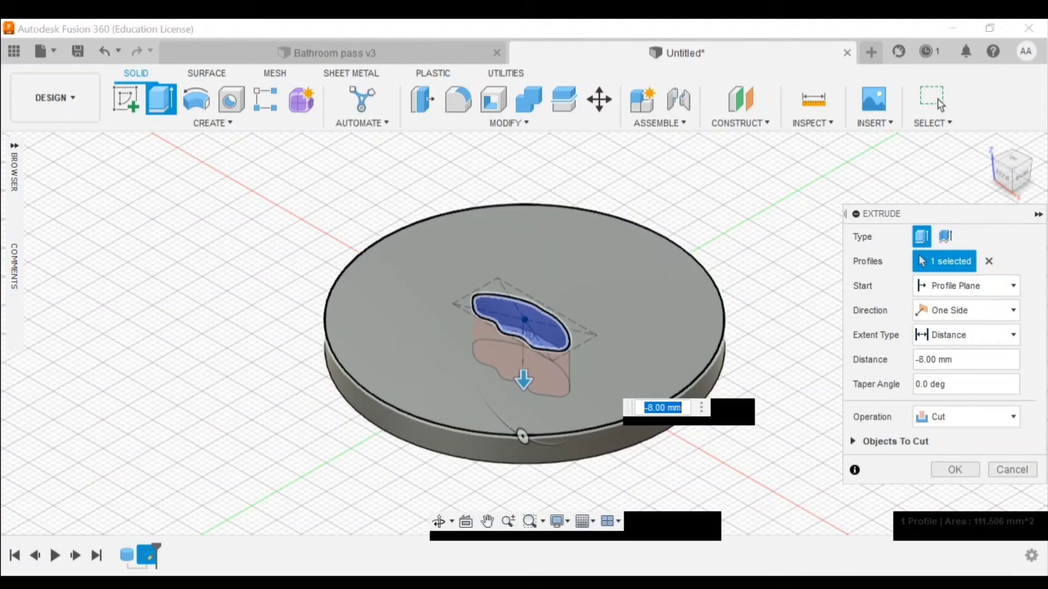
click(953, 470)
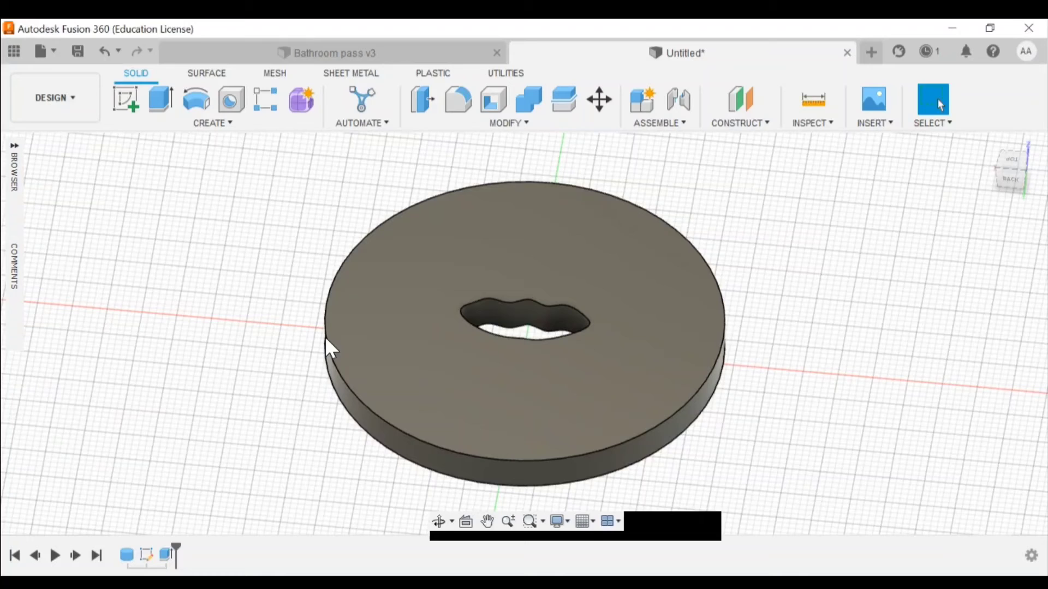
mouse_move(81, 81)
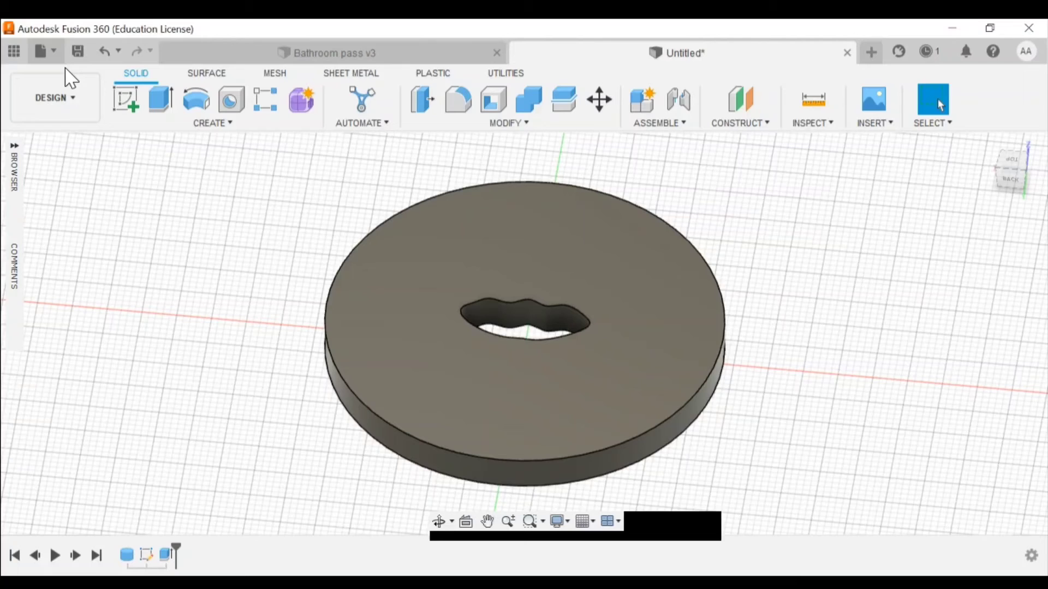
mouse_move(334, 557)
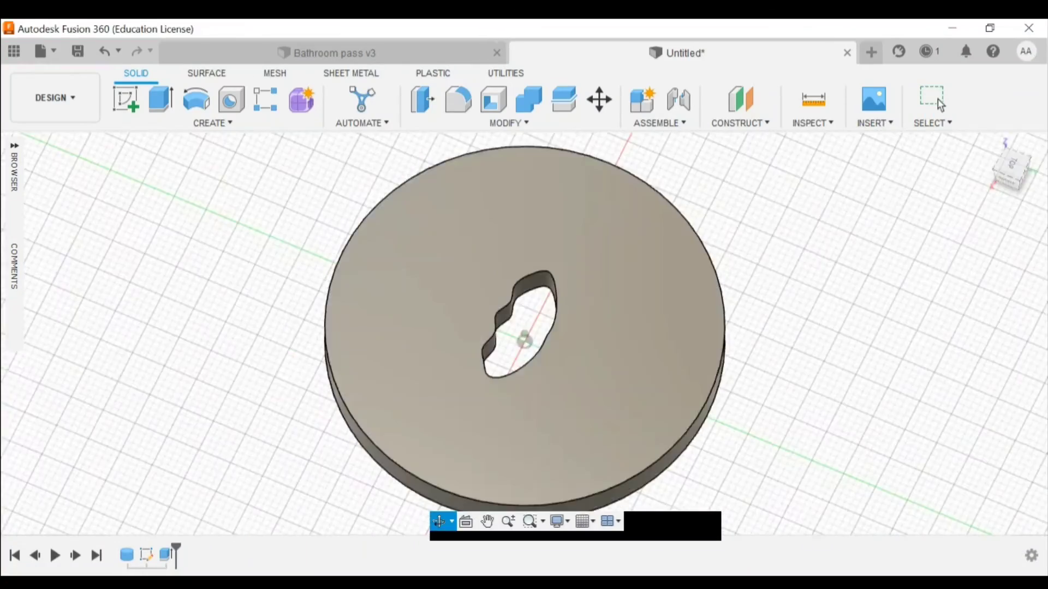
Orbit the view around the disc in Fusion 360.
drag(525, 268, 524, 347)
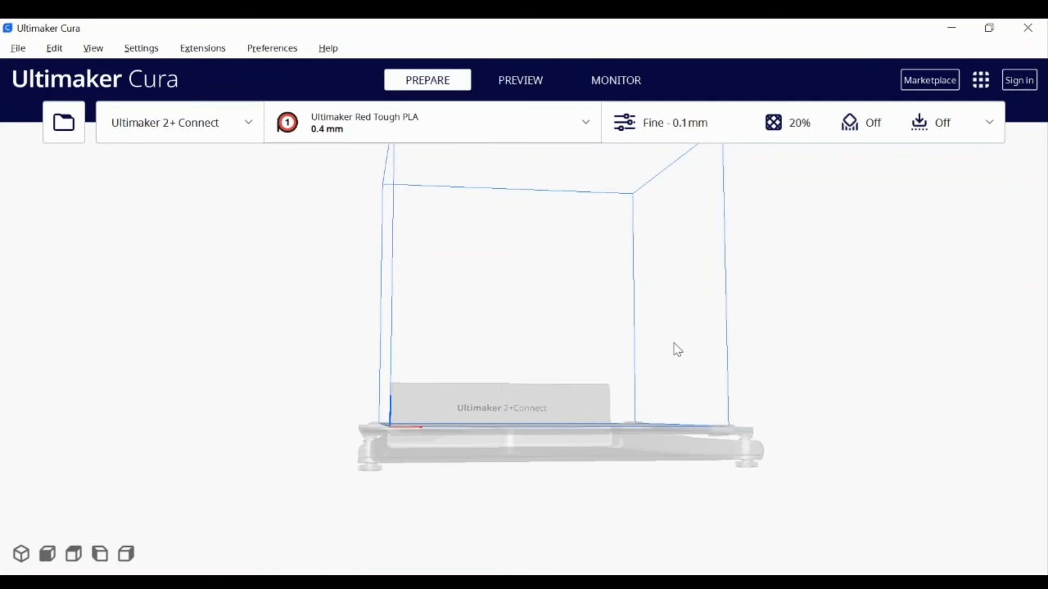
Open Die sample v1 from Downloads onto the Cura print bed.
drag(676, 349, 717, 373)
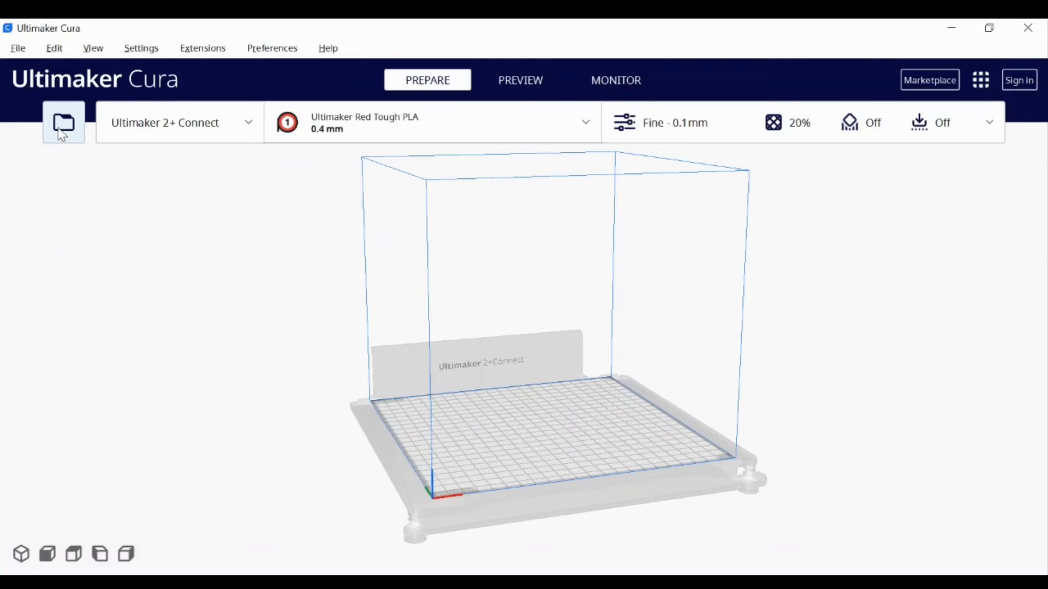
click(63, 122)
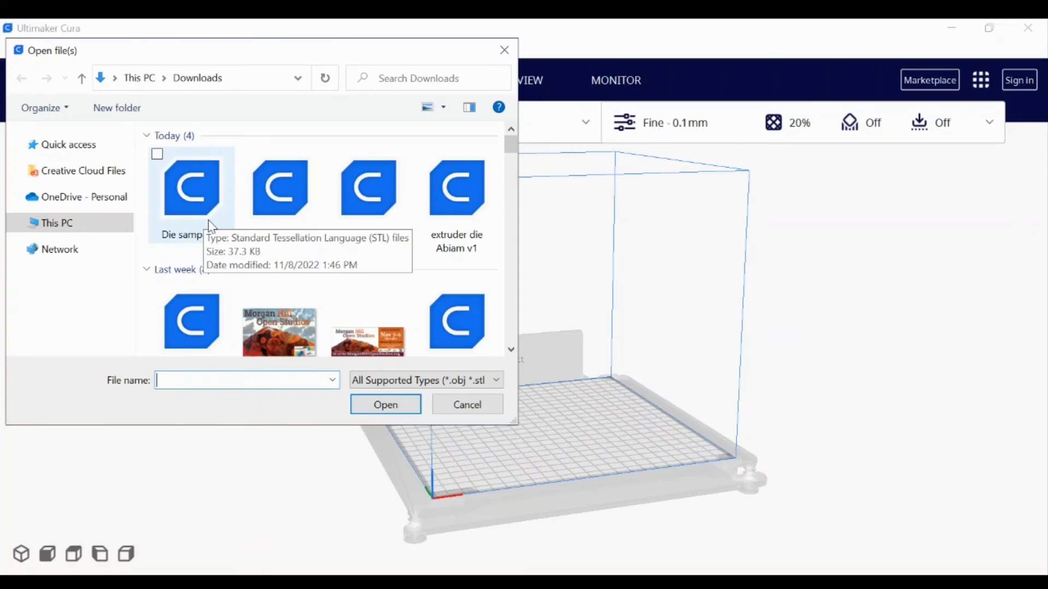
click(191, 187)
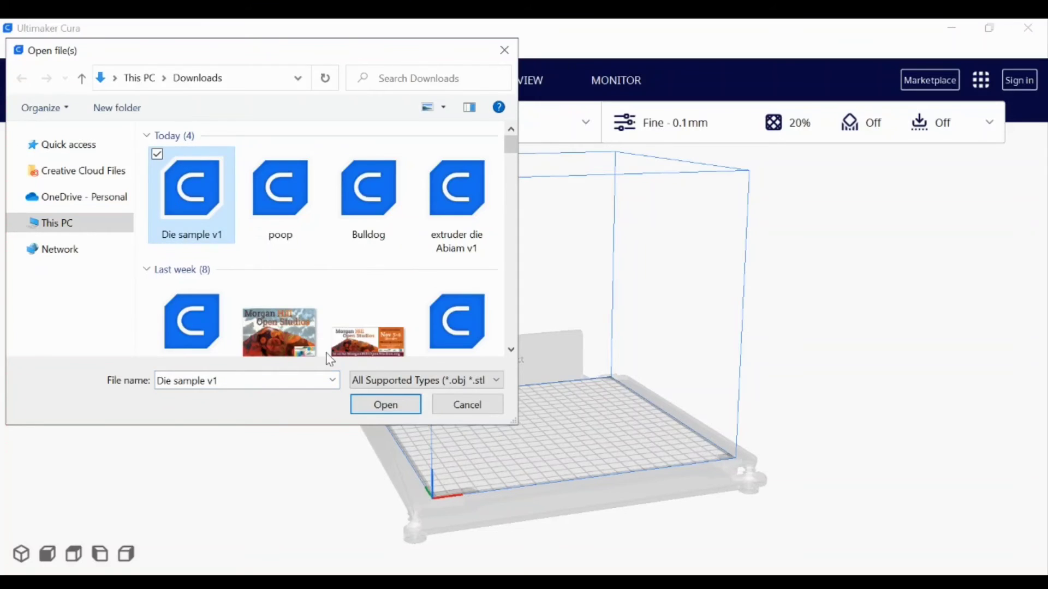
click(385, 404)
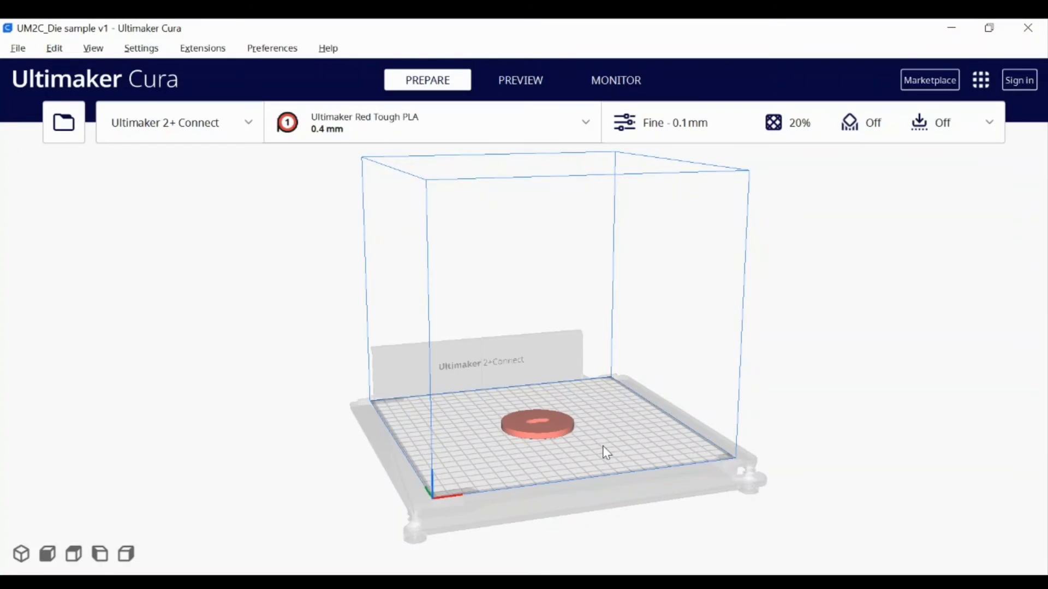
click(535, 425)
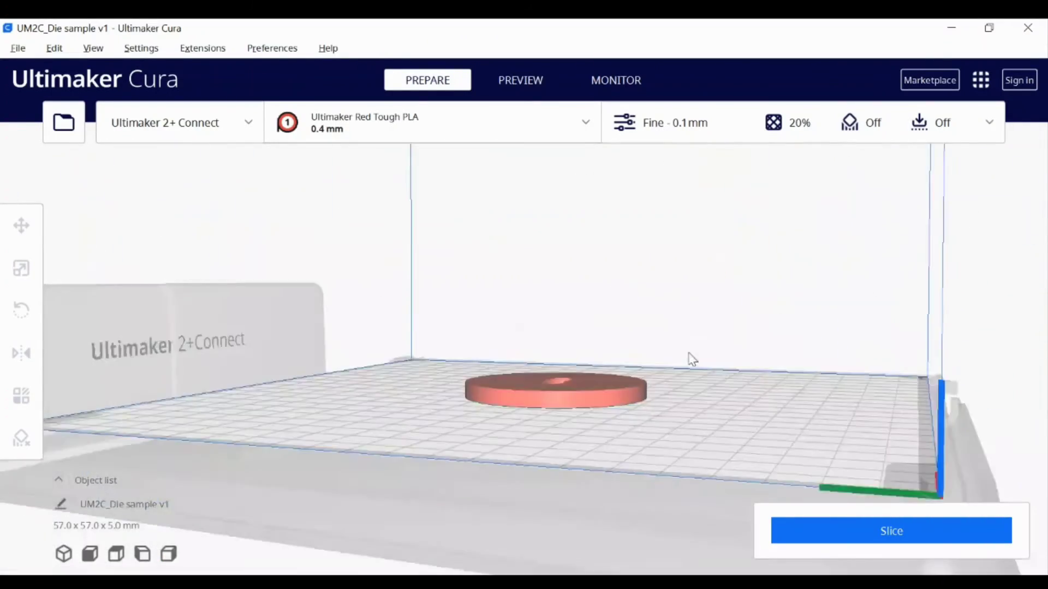
click(548, 391)
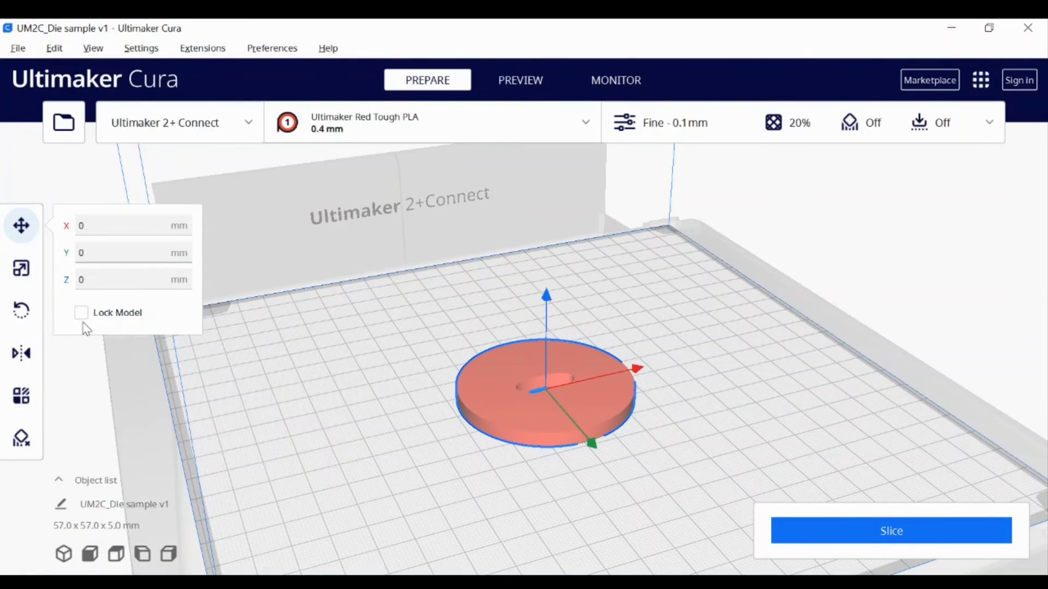
click(21, 268)
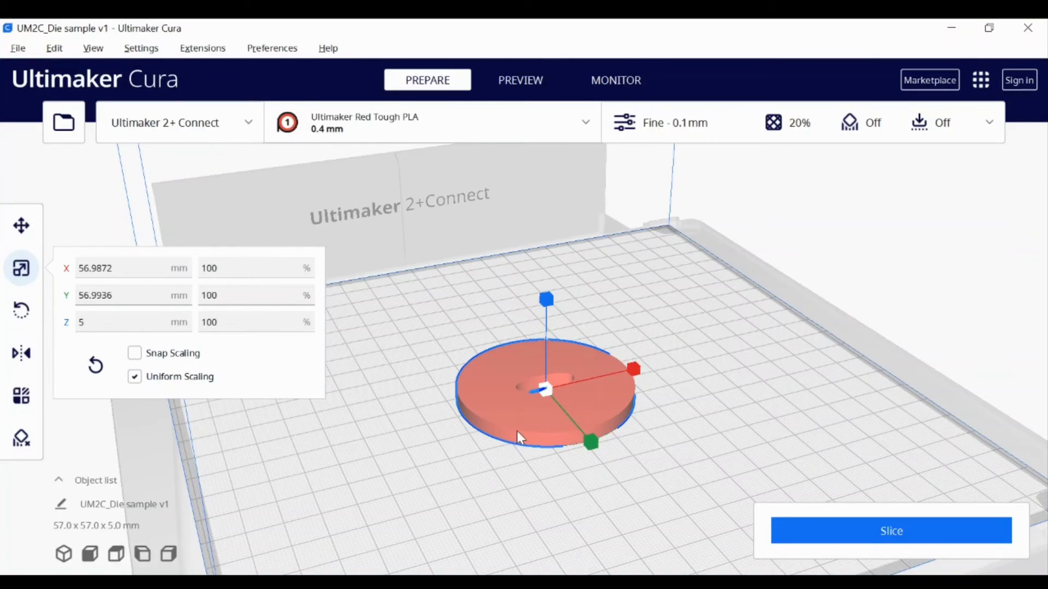
mouse_move(435, 399)
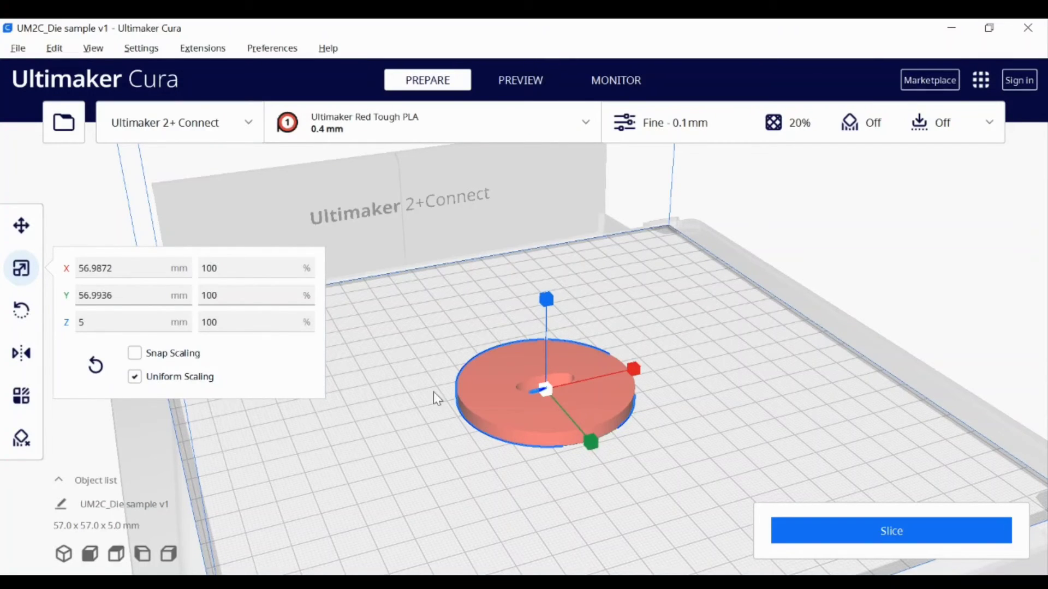
mouse_move(622, 320)
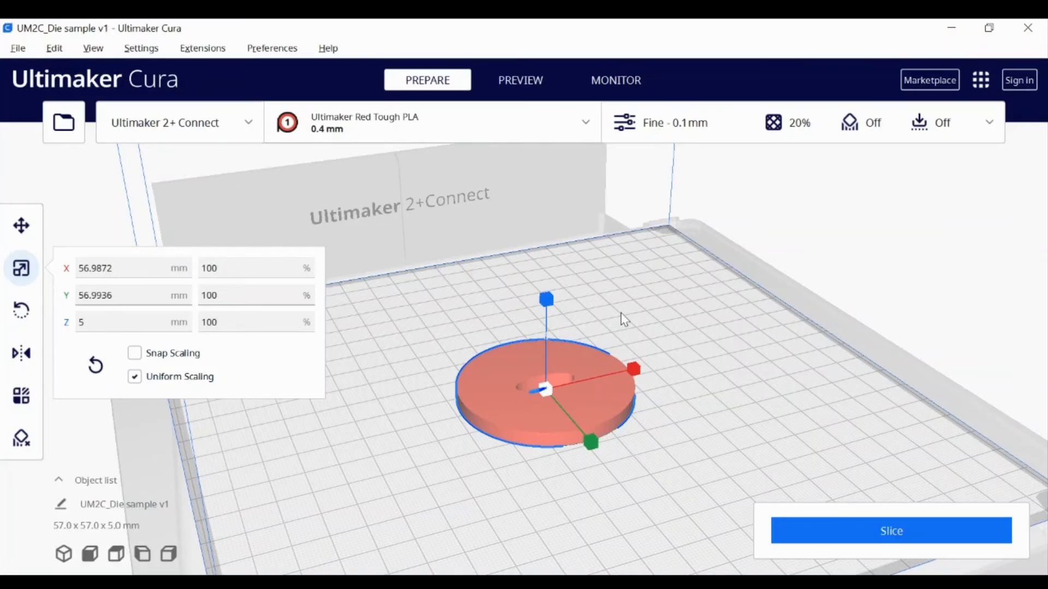
mouse_move(692, 426)
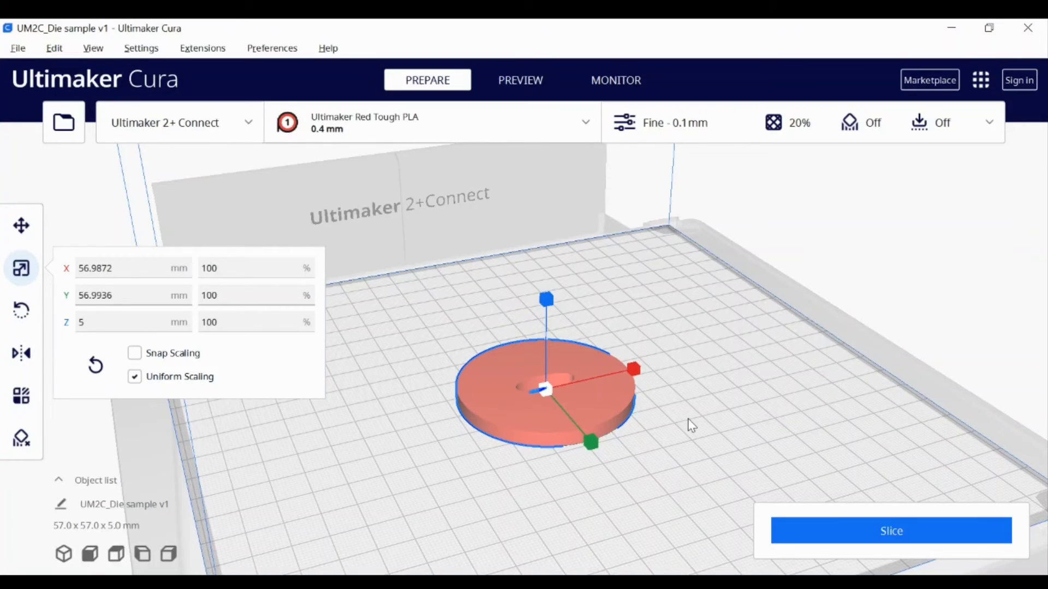
mouse_move(507, 408)
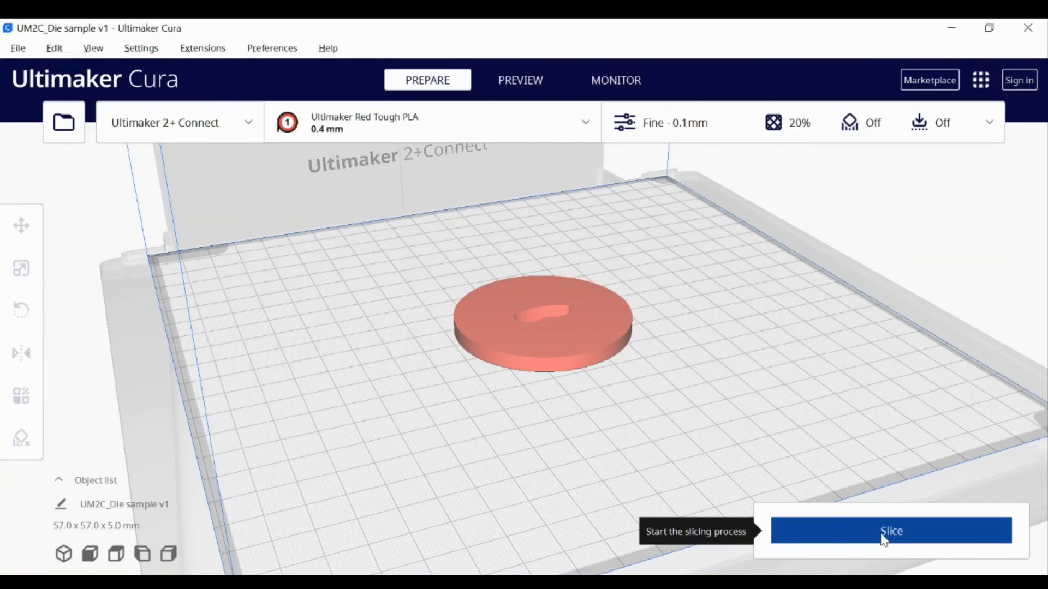
Run Slice on the die model to produce its print time and filament estimate.
click(891, 531)
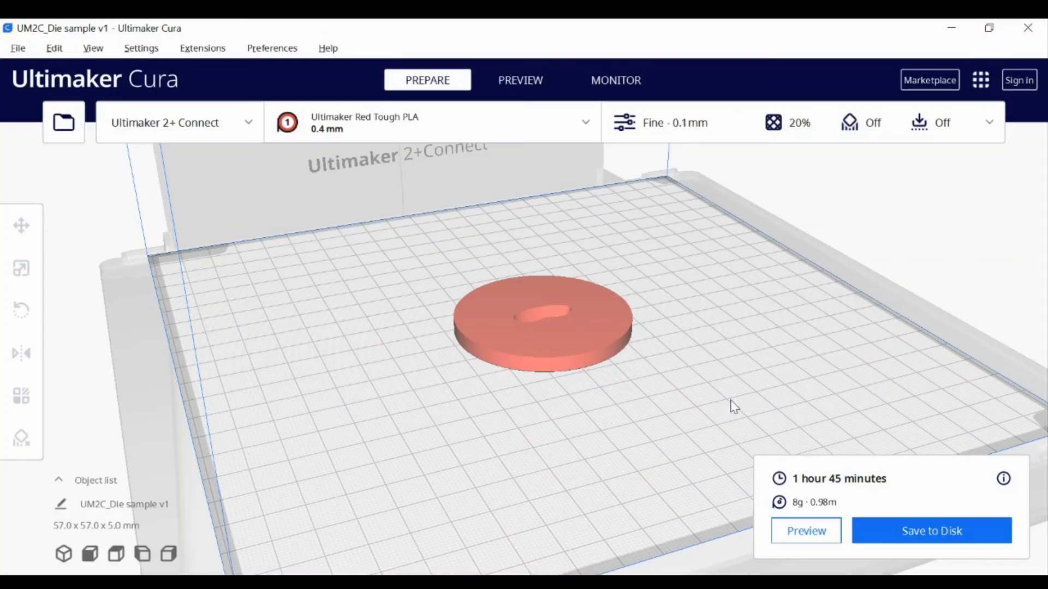
mouse_move(811, 489)
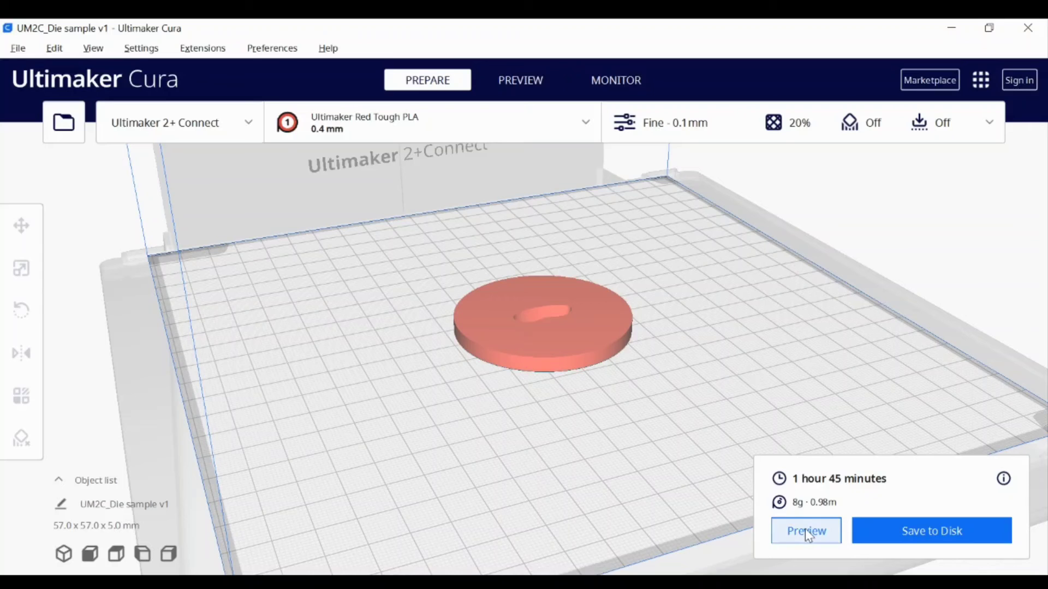
Switch to Preview and scrub the layer slider from bottom to top through the grid infill.
click(806, 531)
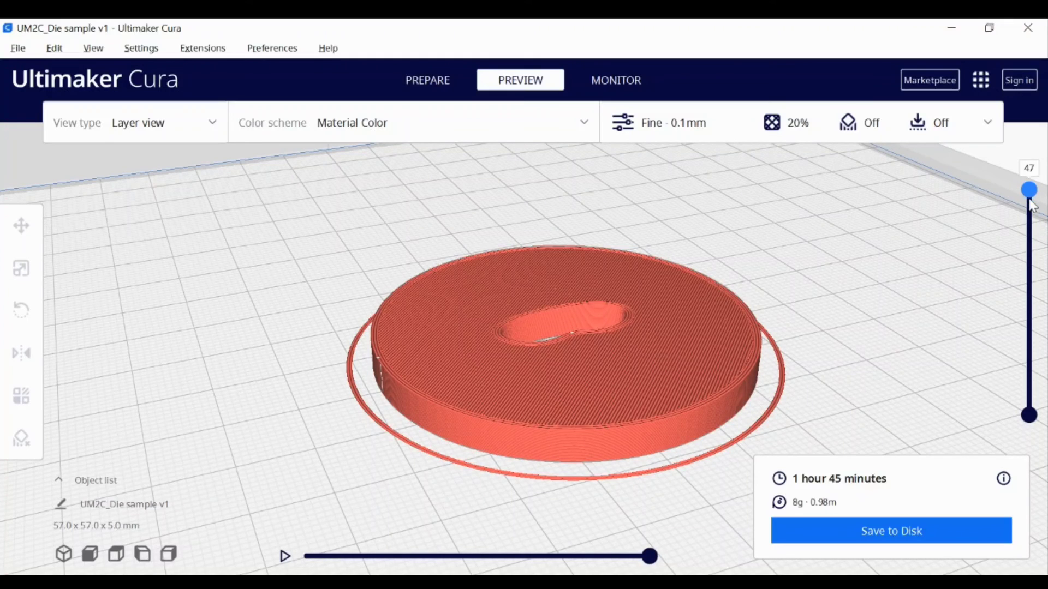
drag(1028, 190, 1029, 275)
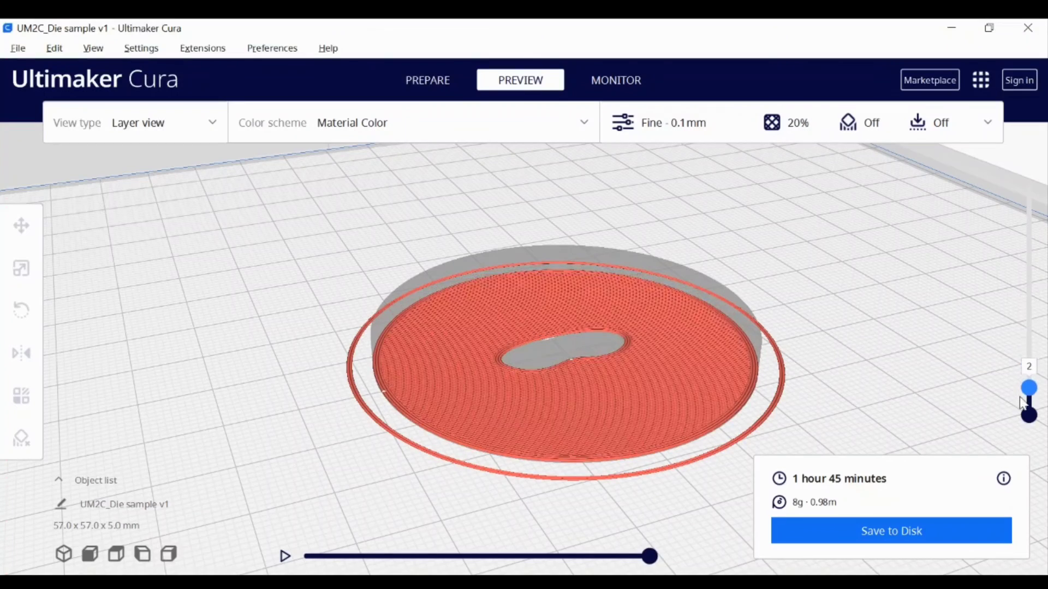
drag(1029, 388, 1029, 289)
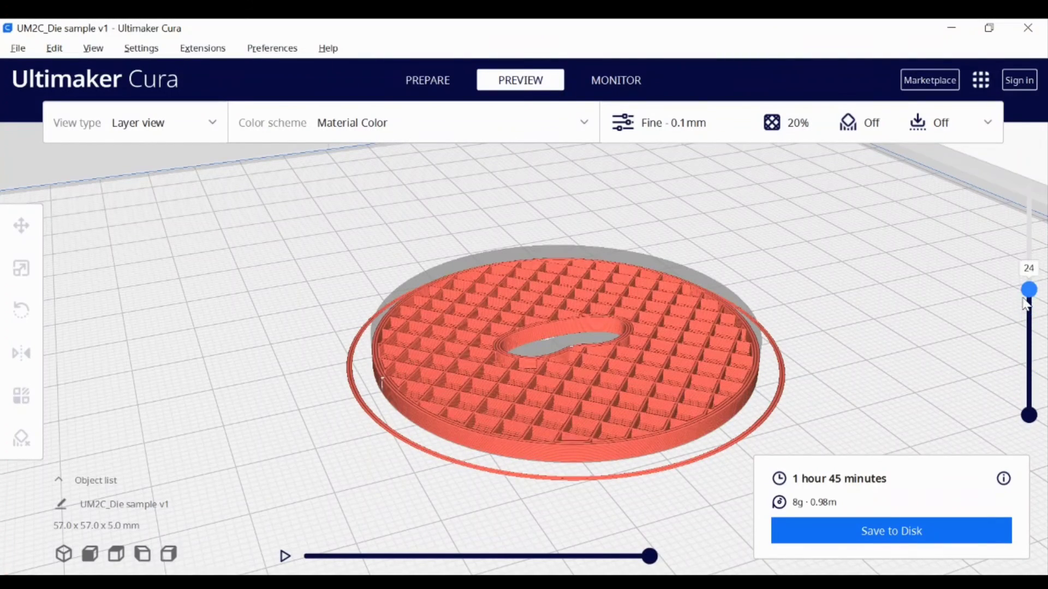
drag(1028, 289, 1028, 230)
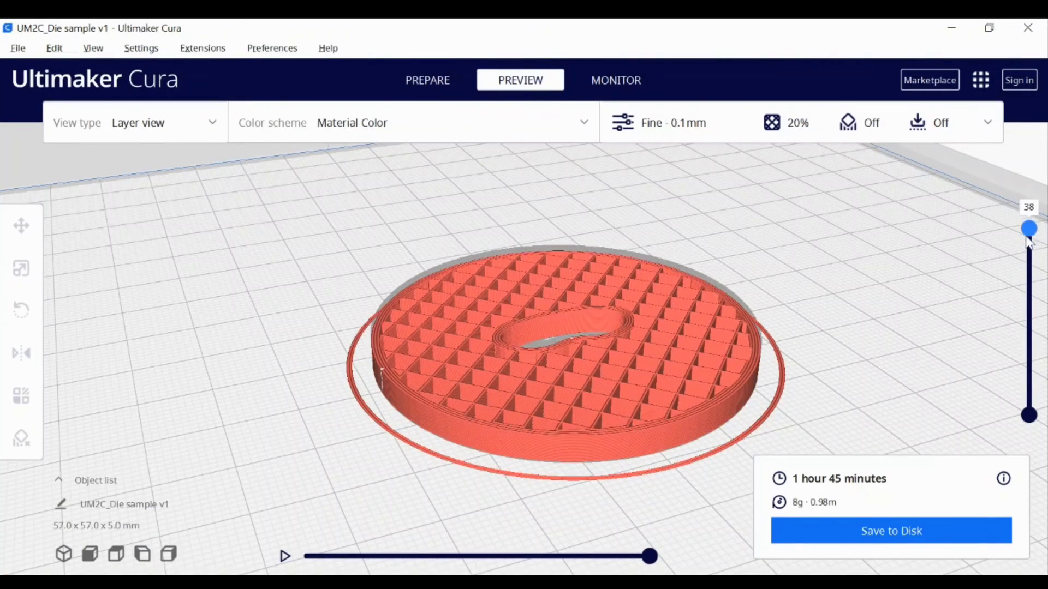
drag(1028, 229, 1028, 184)
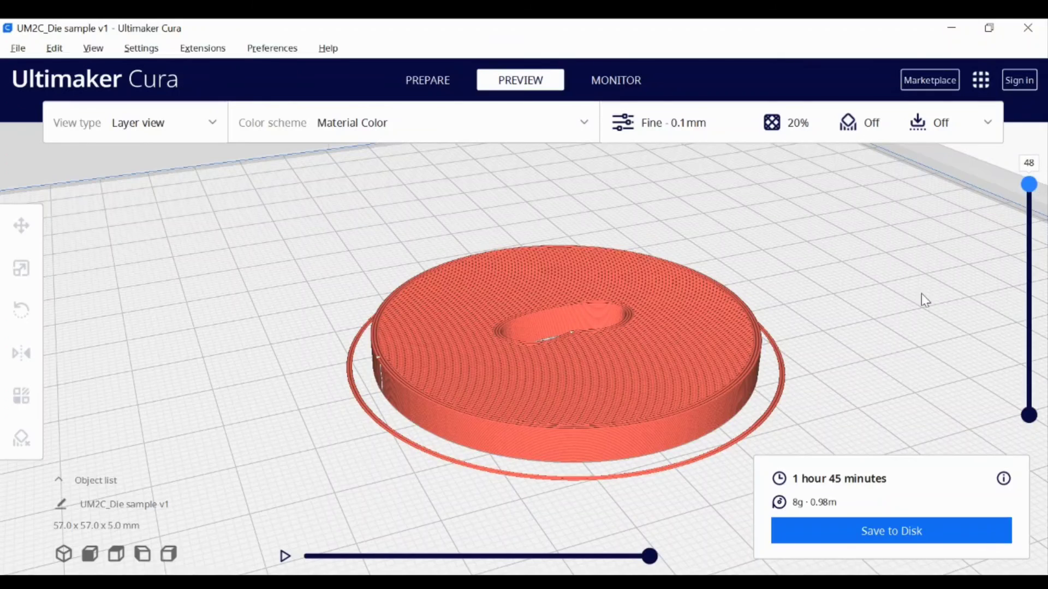
mouse_move(895, 535)
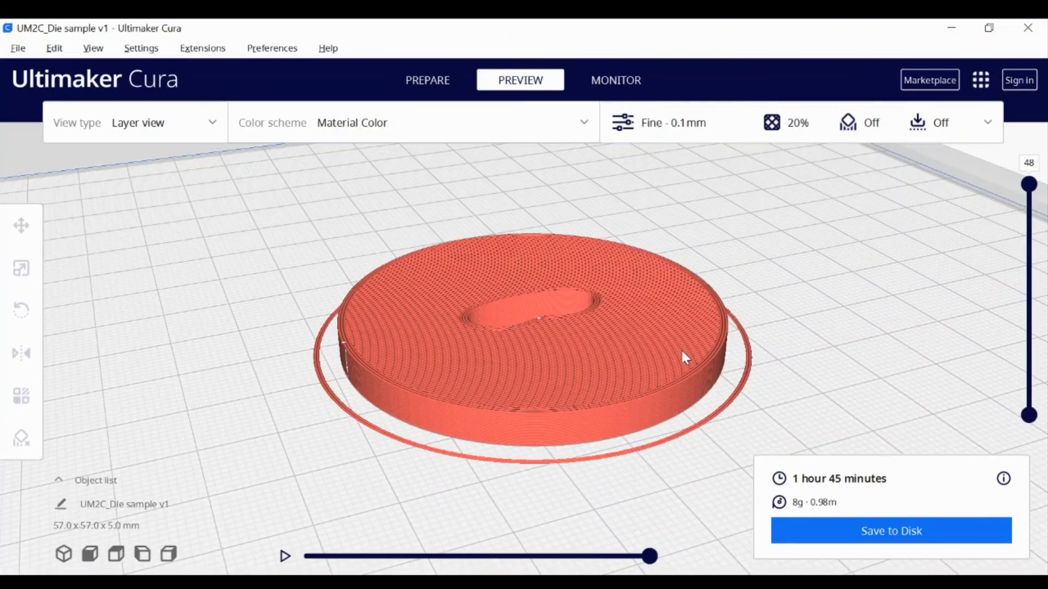
drag(685, 357, 852, 354)
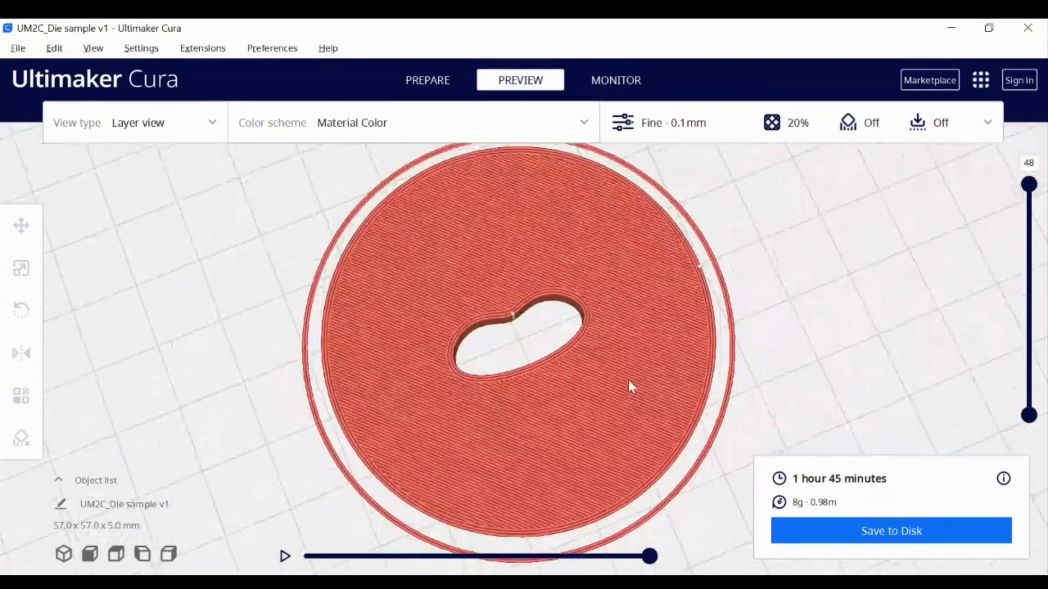
drag(632, 387, 461, 347)
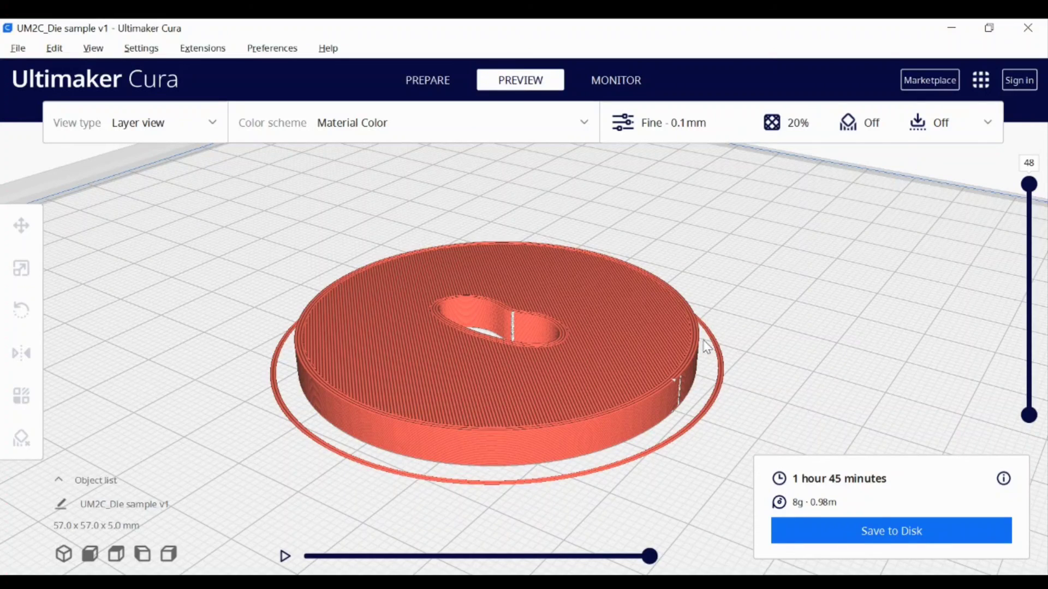
mouse_move(727, 326)
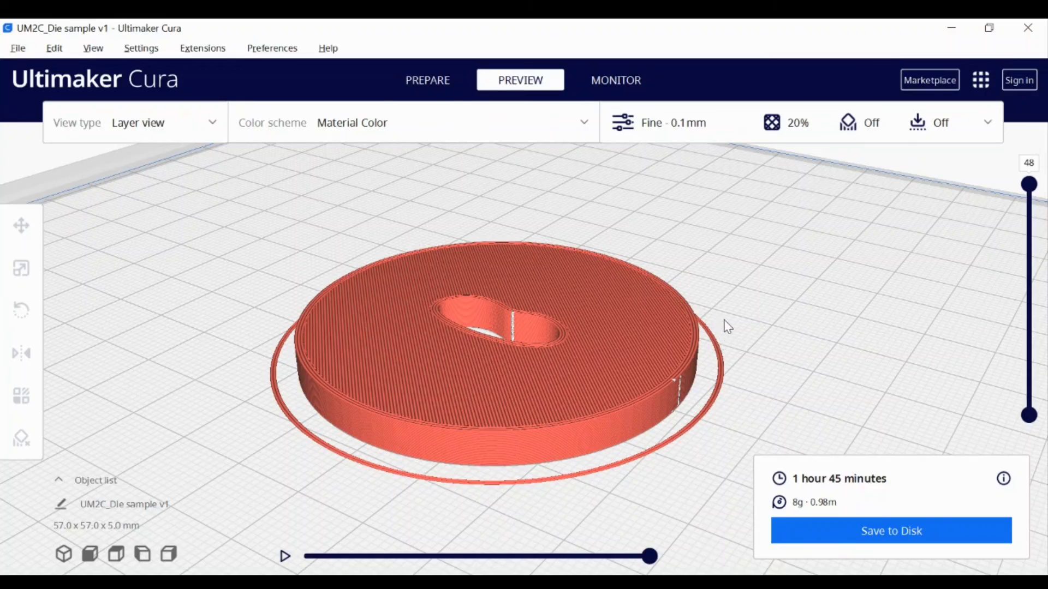
mouse_move(745, 299)
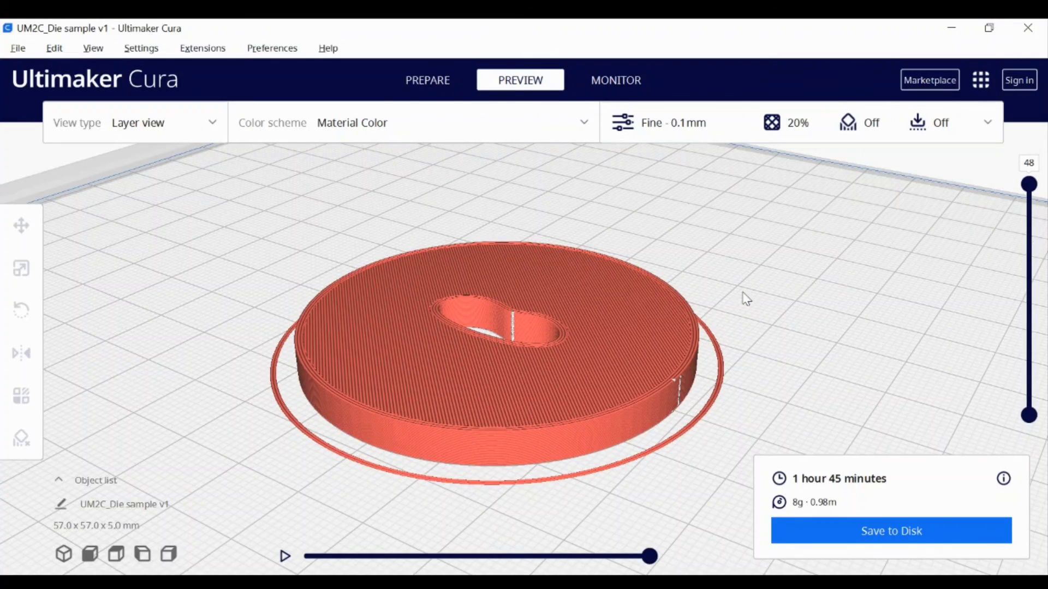
mouse_move(729, 355)
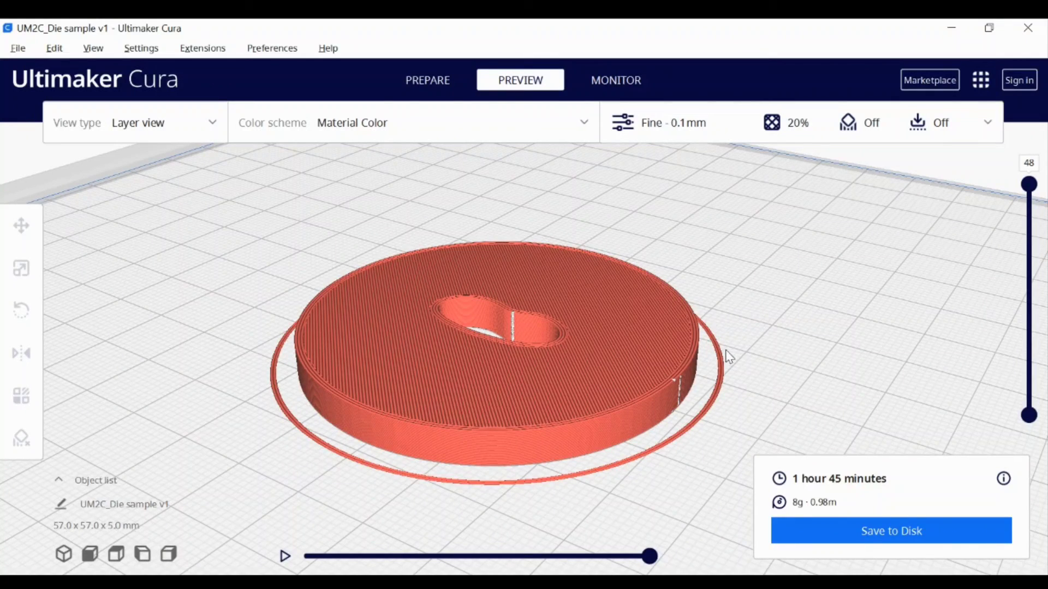